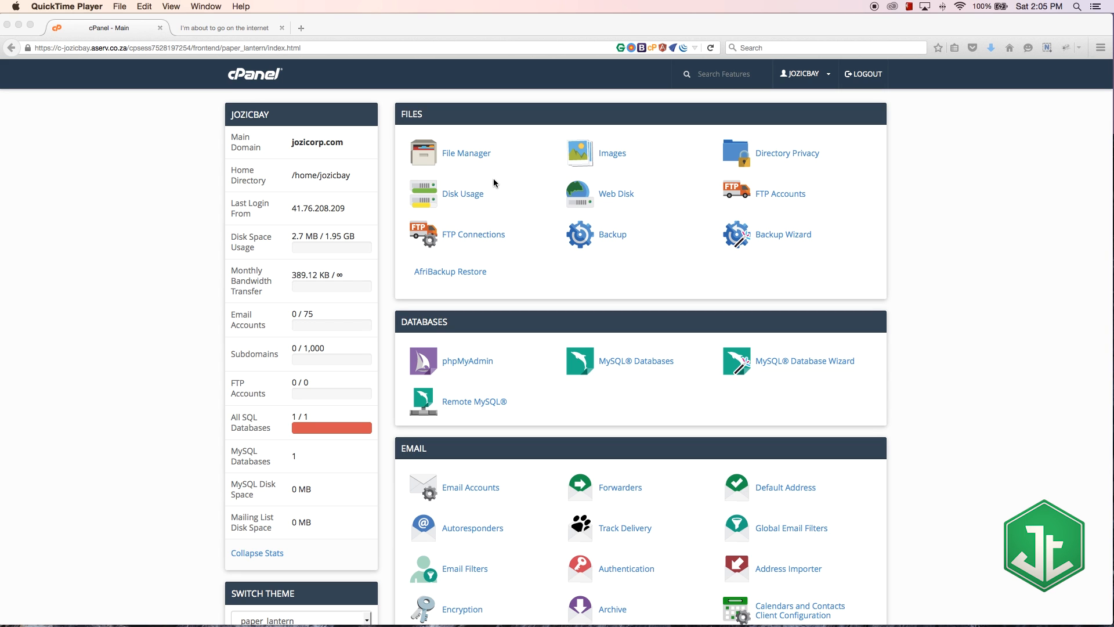
mouse_move(776, 143)
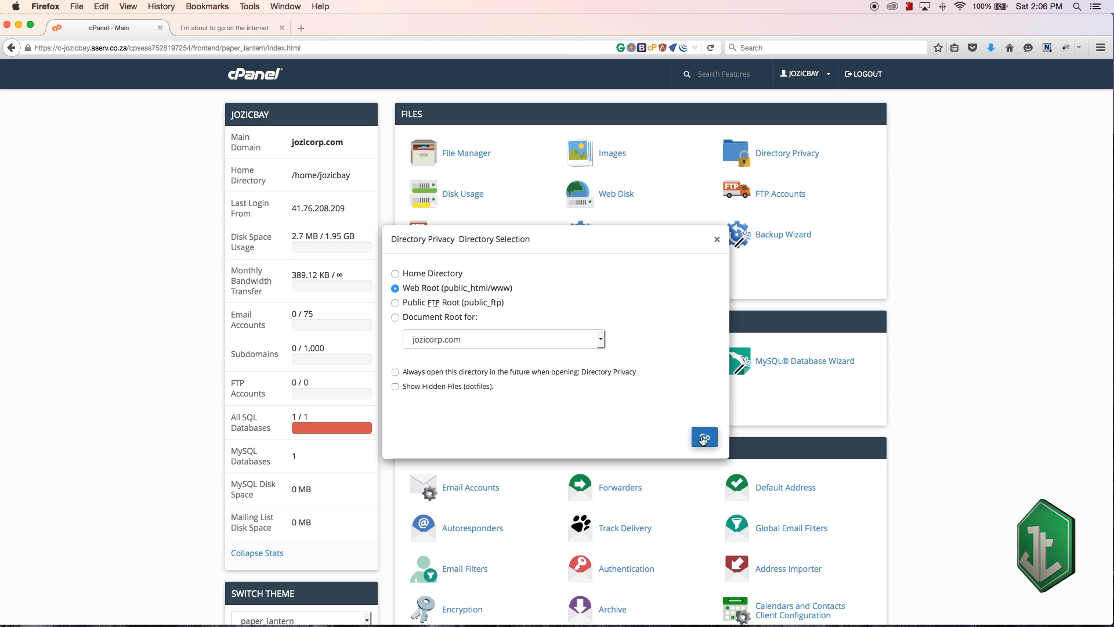
Open Directory Privacy scoped to the web root (public_html) folder
click(703, 437)
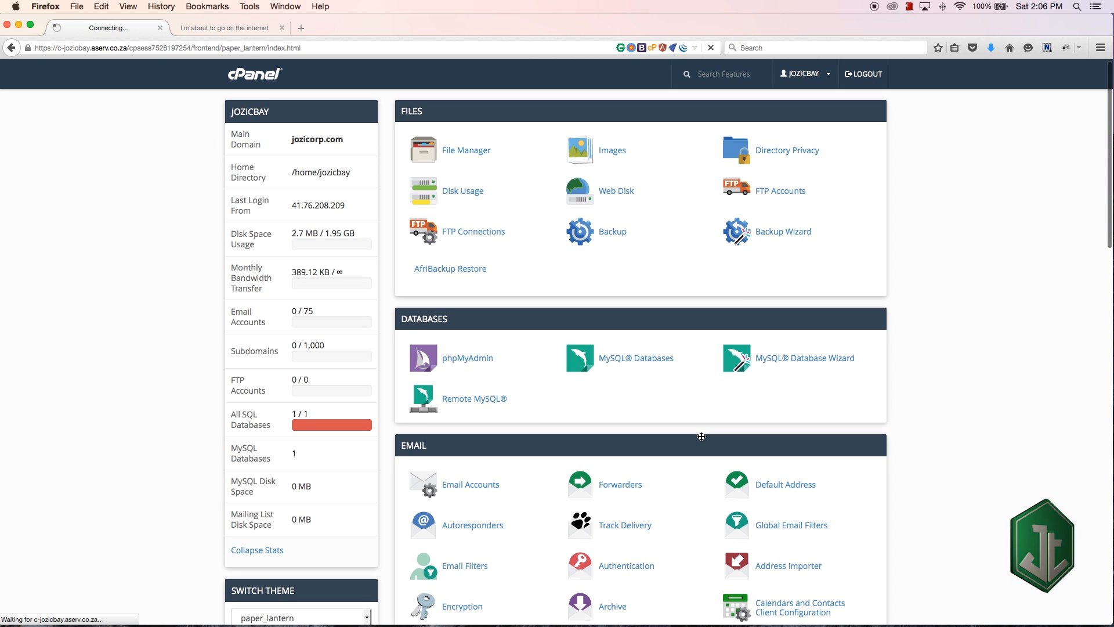
Open the cPanel home page in a second tab and switch to it
click(787, 149)
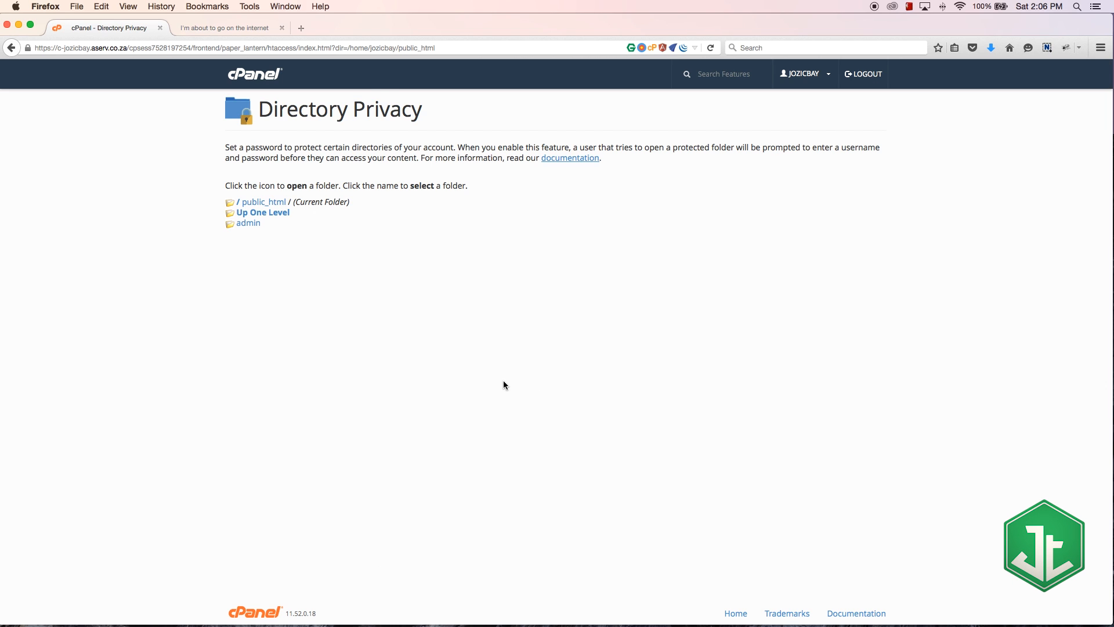
mouse_move(317, 198)
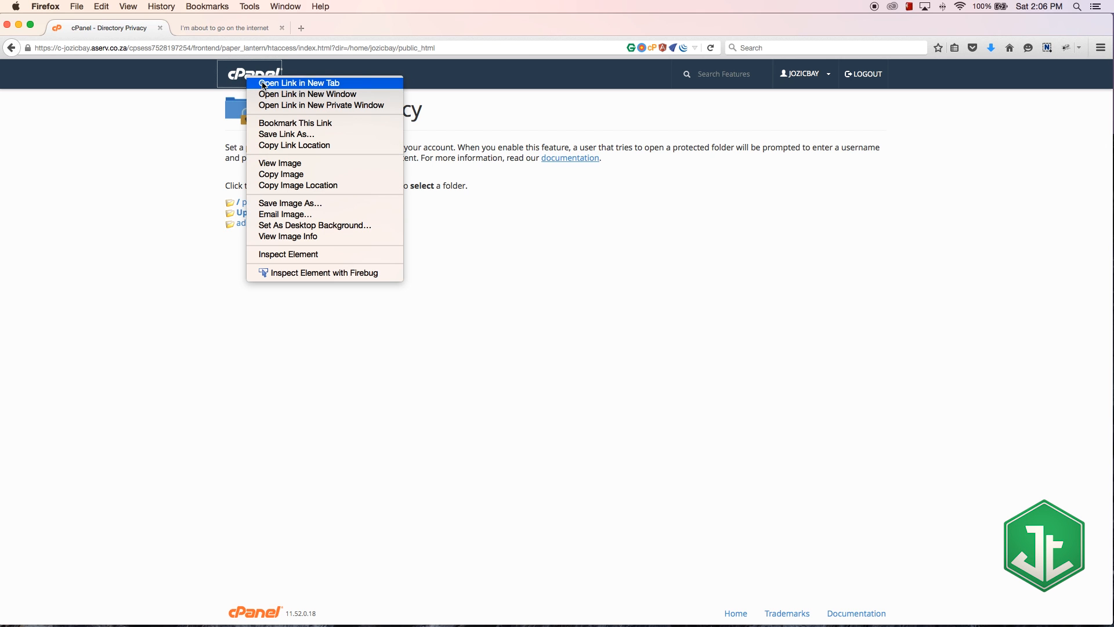
click(298, 82)
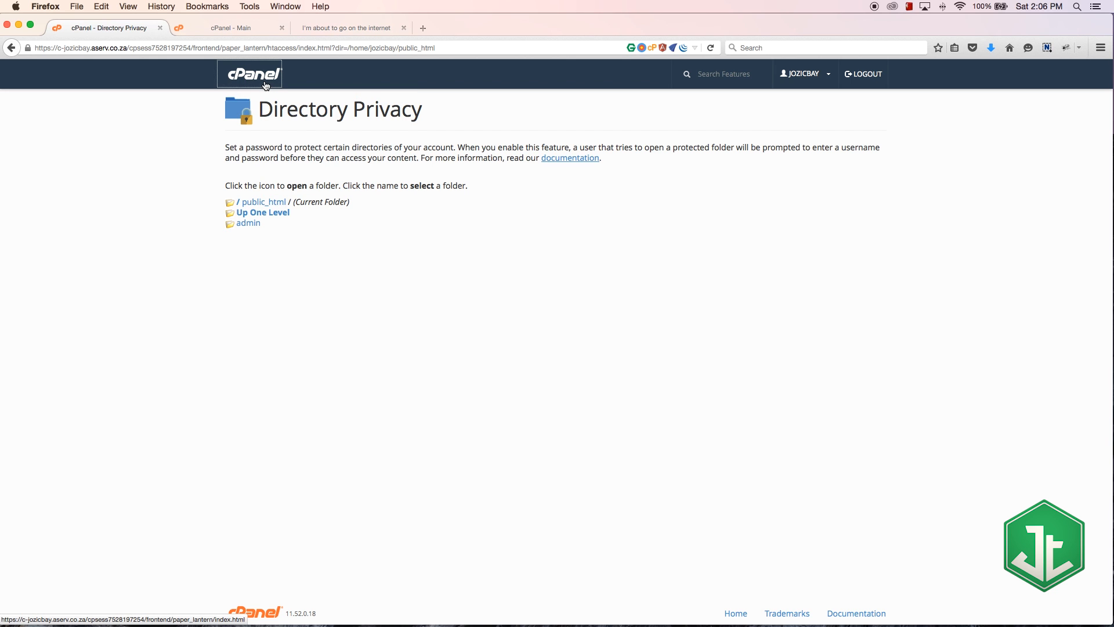
click(235, 28)
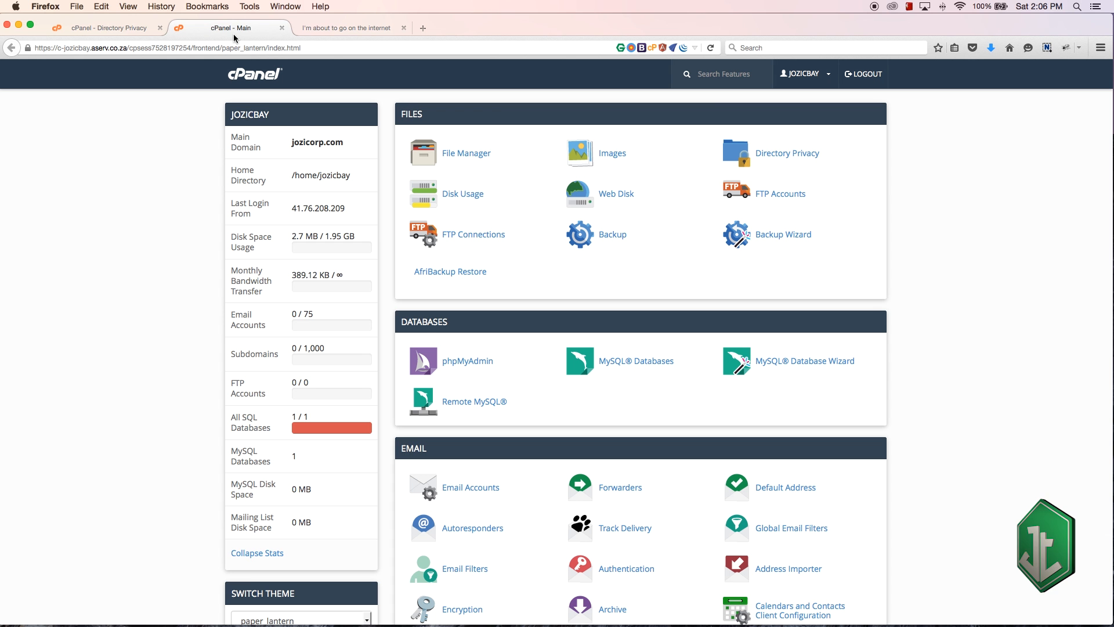
In File Manager locate the admin folder inside public_html, then return to Directory Privacy
click(467, 153)
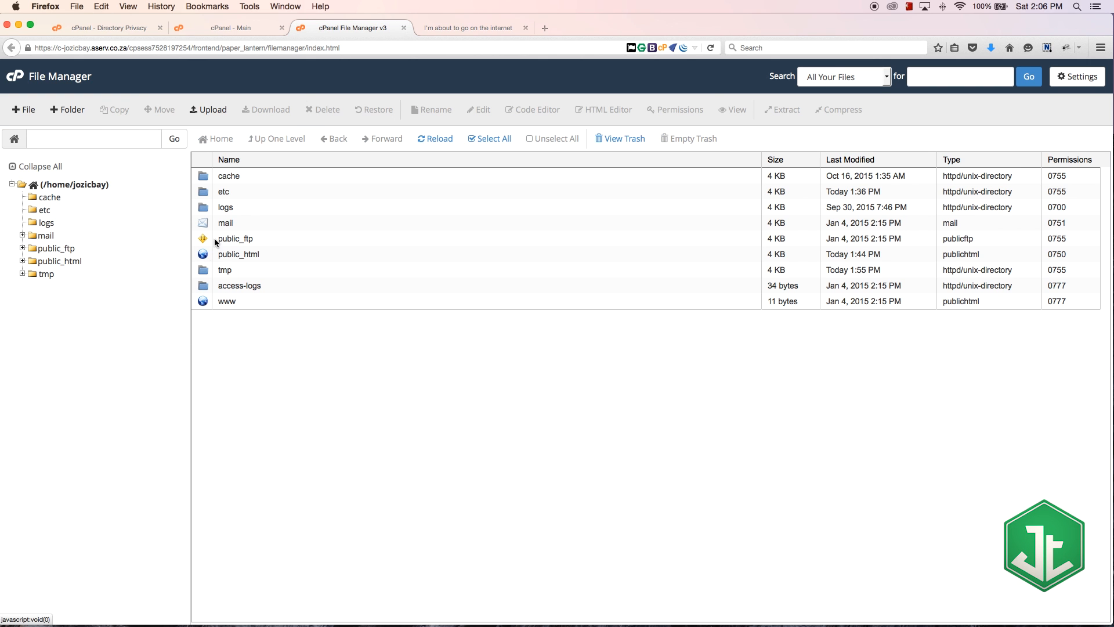
double_click(239, 254)
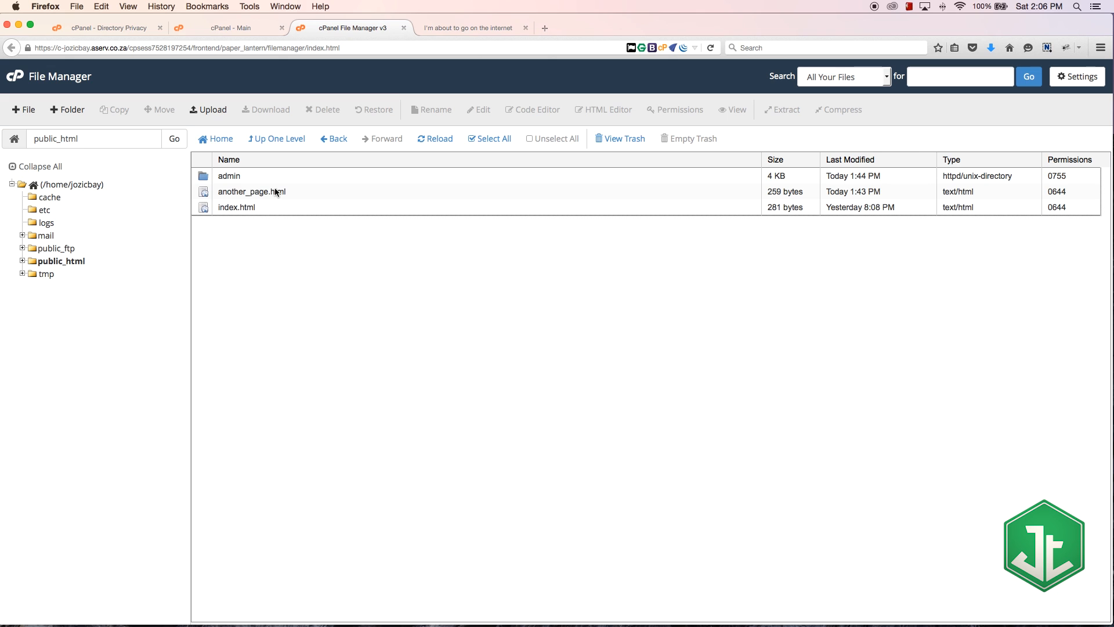
click(228, 175)
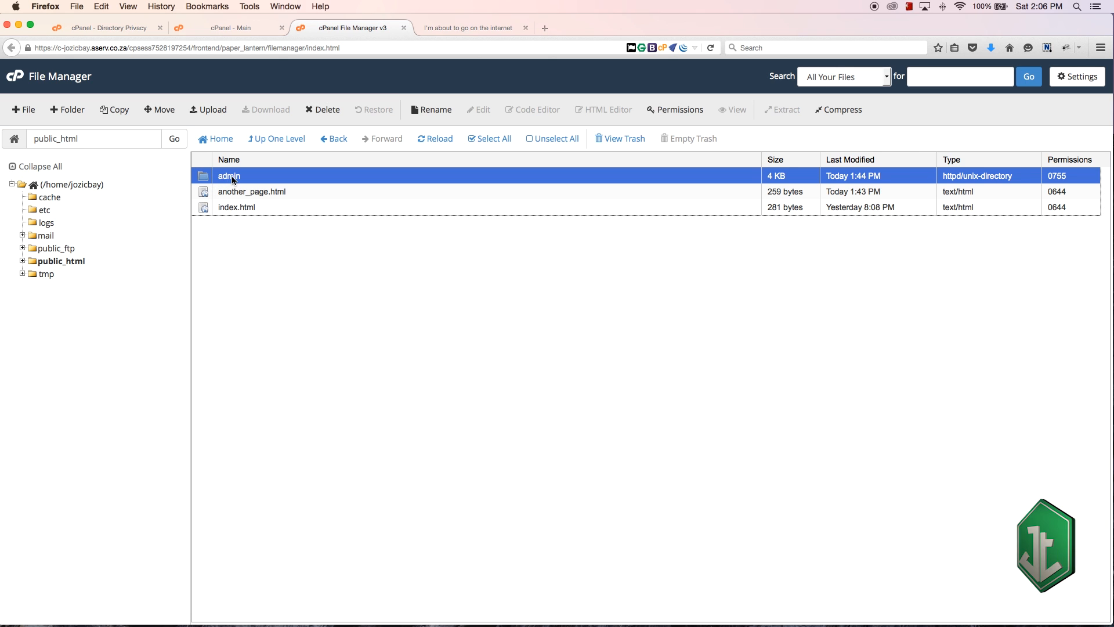
mouse_move(333, 182)
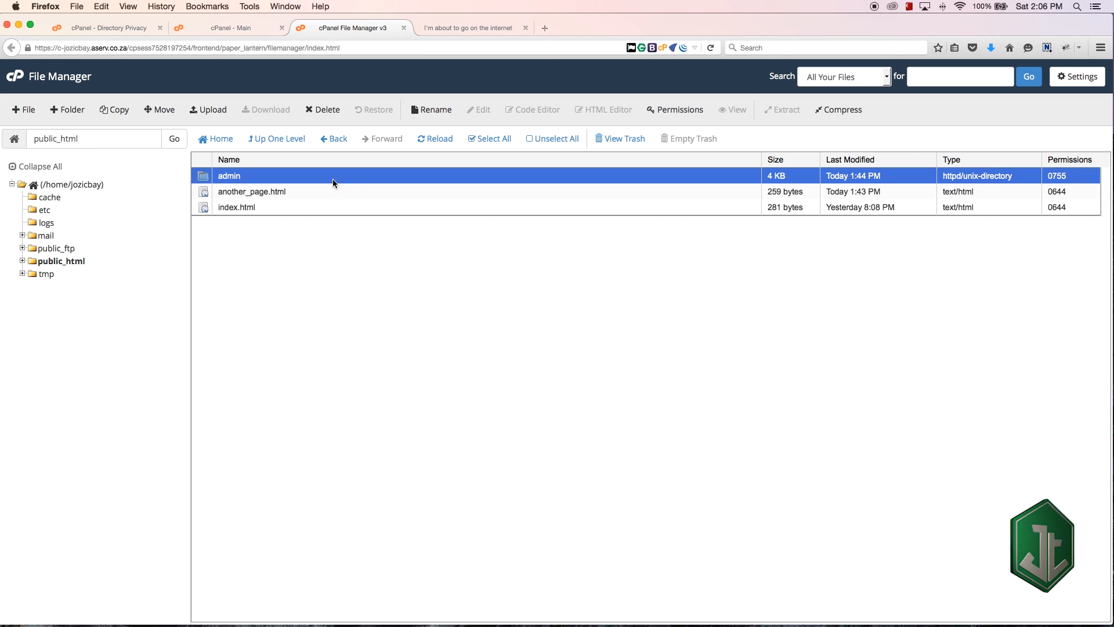
click(106, 27)
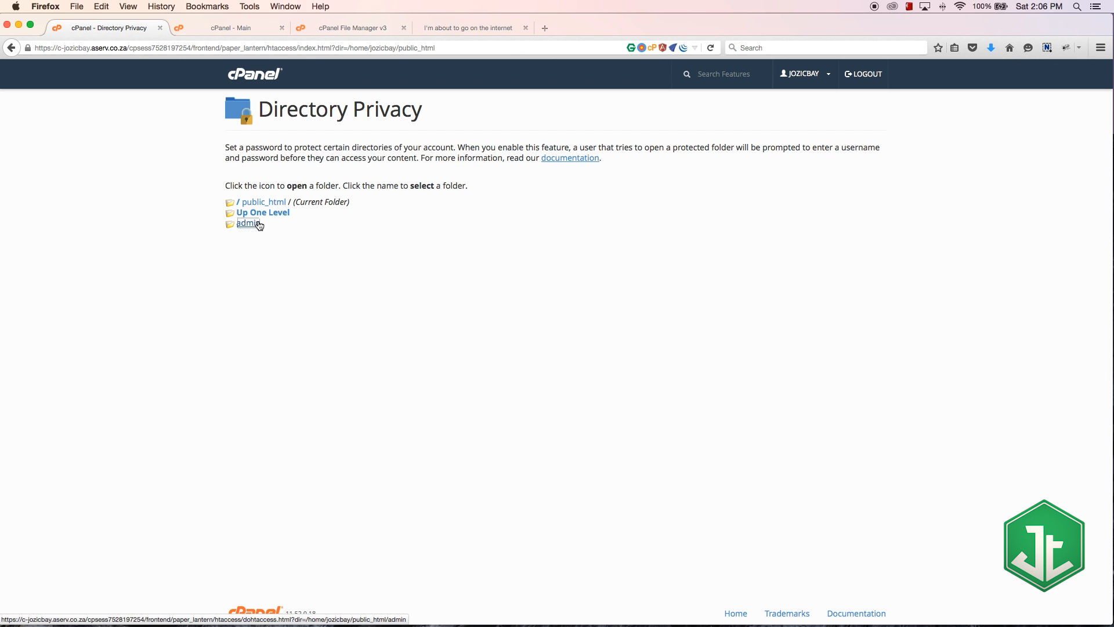
Enable password protection on public_html/admin named 'admin protection', save, and go back
click(247, 223)
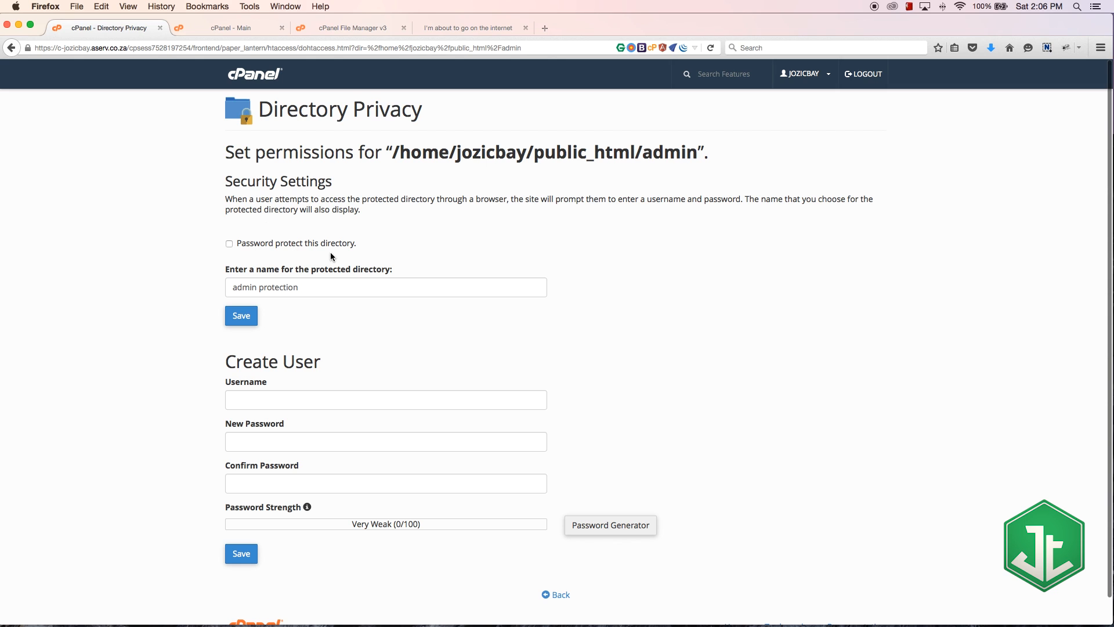
click(228, 242)
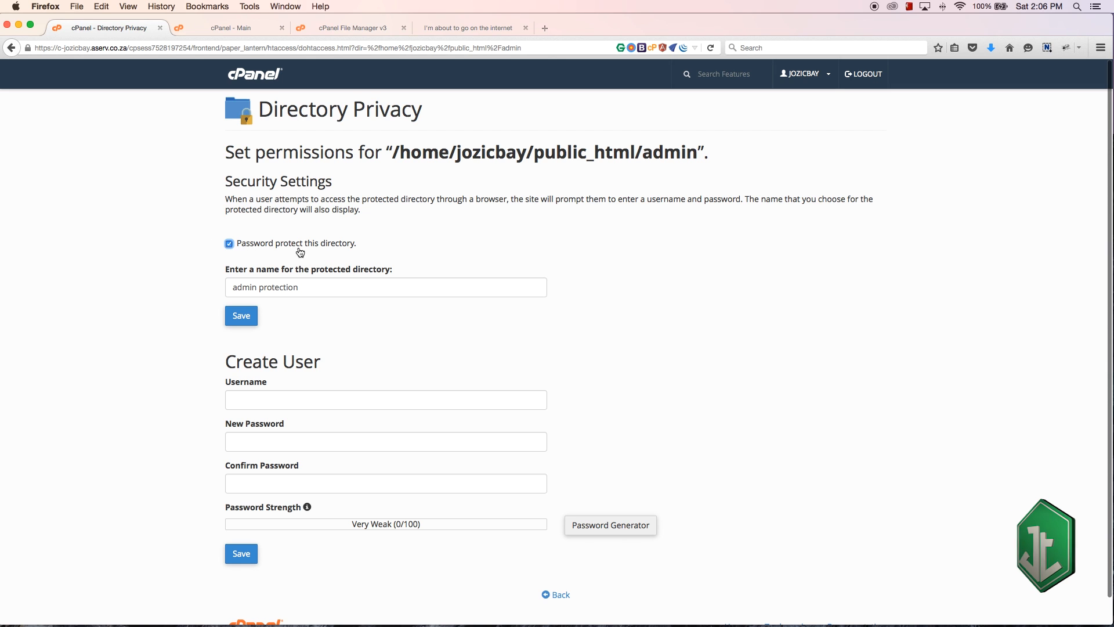
click(385, 286)
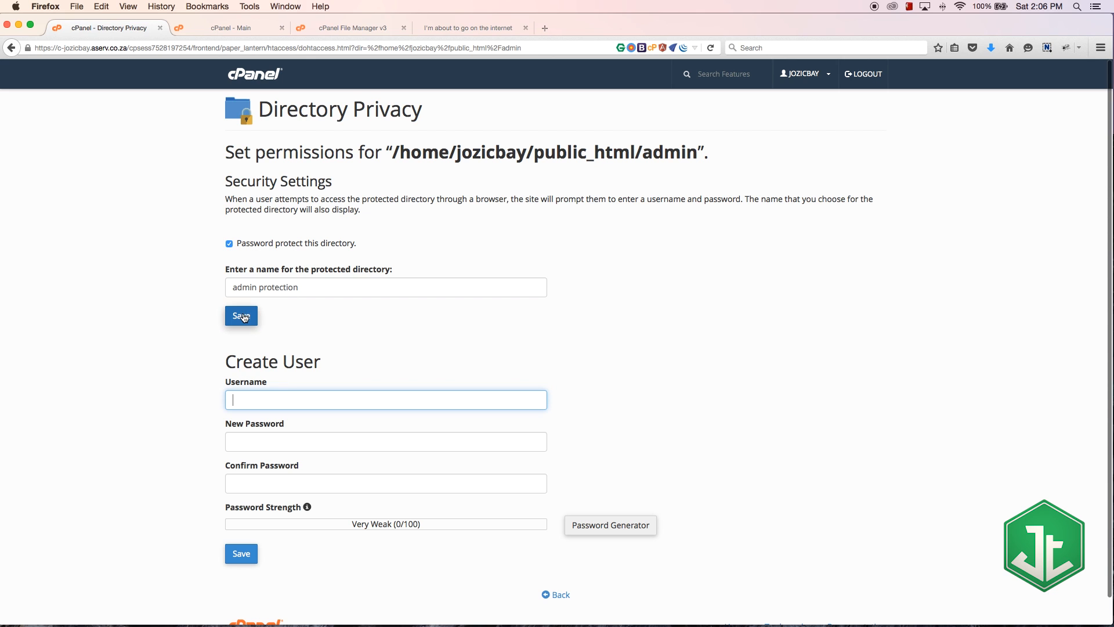
click(242, 315)
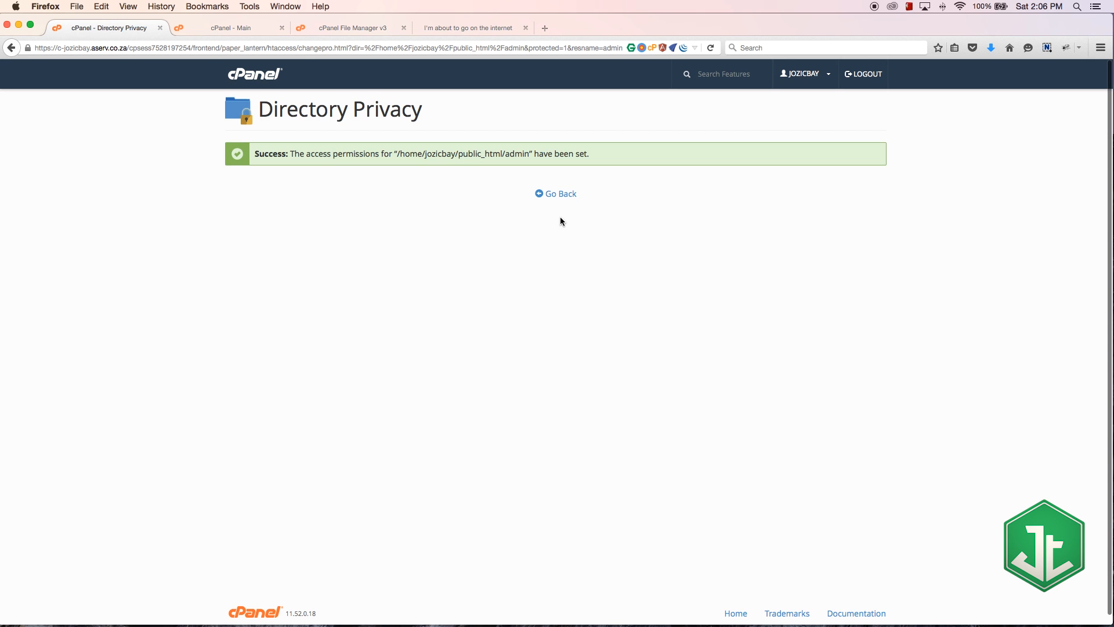
click(556, 193)
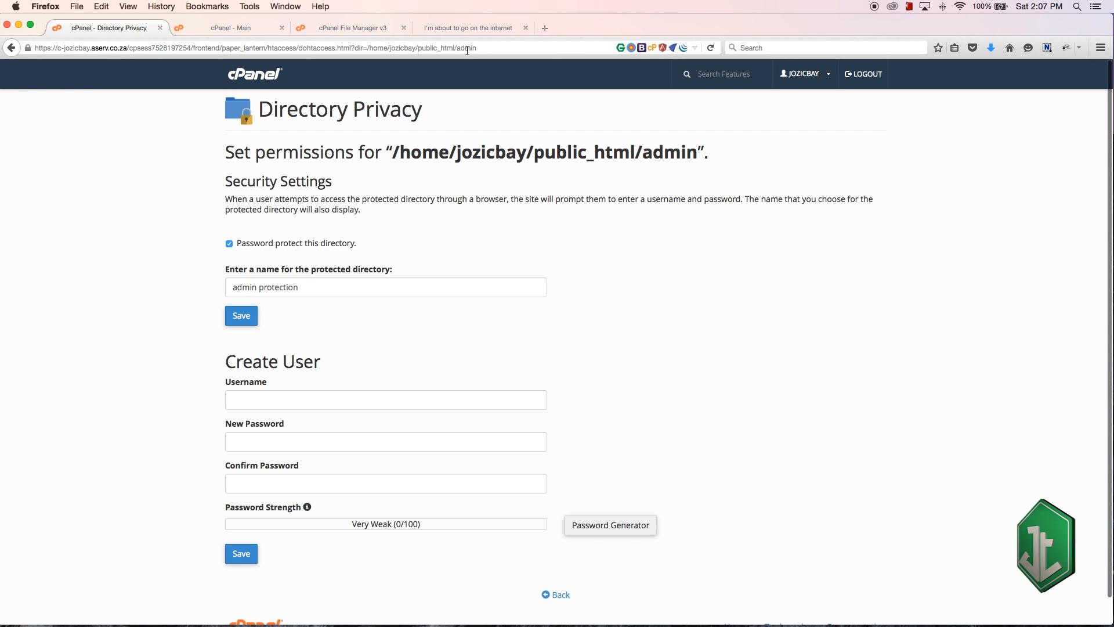
Visit jozicorp.com/admin in a new tab; the login prompt ends in a 401 page
click(467, 28)
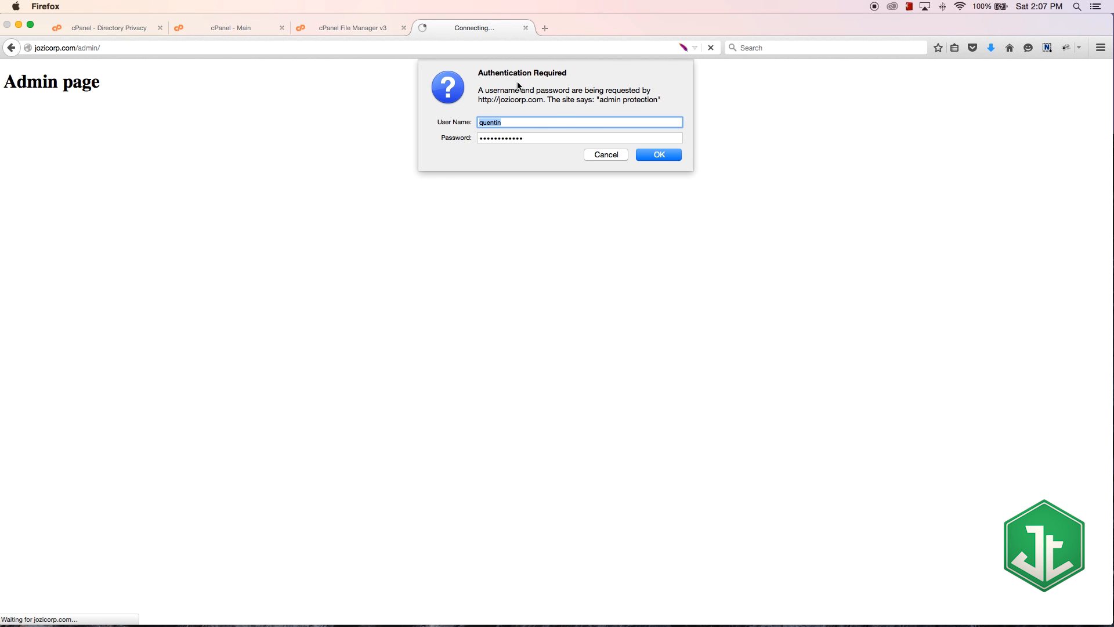
click(579, 138)
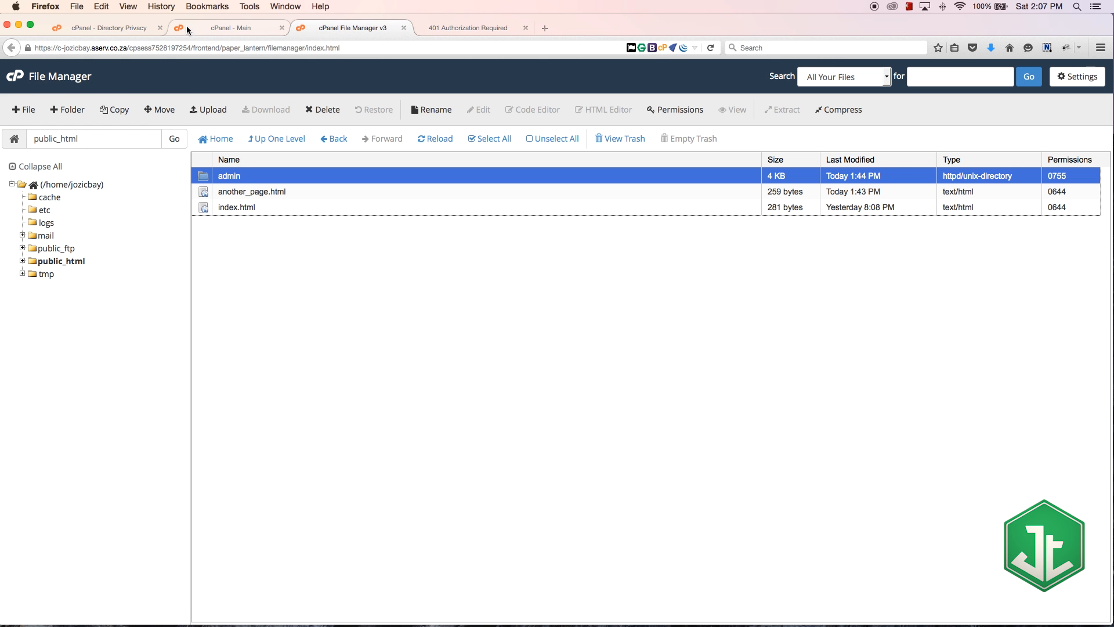
Fill the Create User form with username 'quentin' and a generated strong password
click(107, 28)
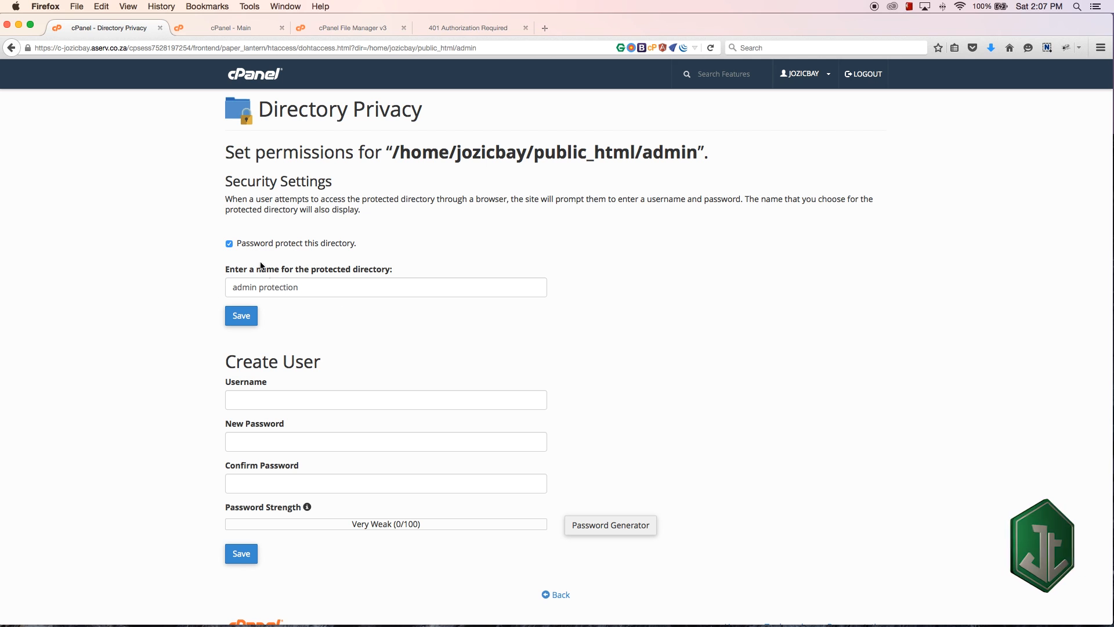
click(385, 398)
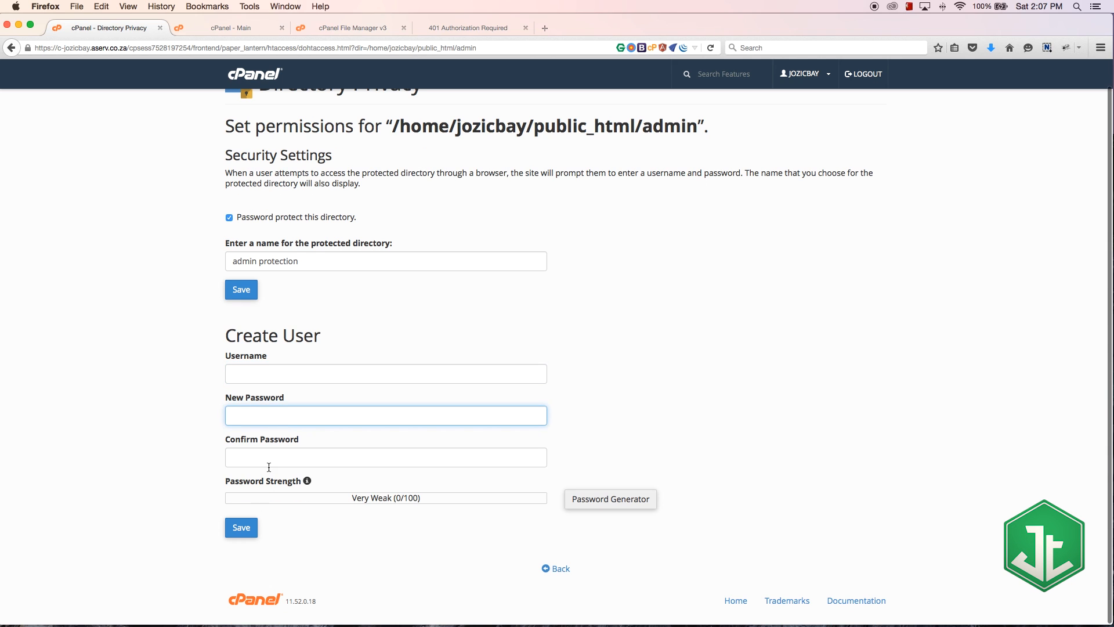
text(quentin)
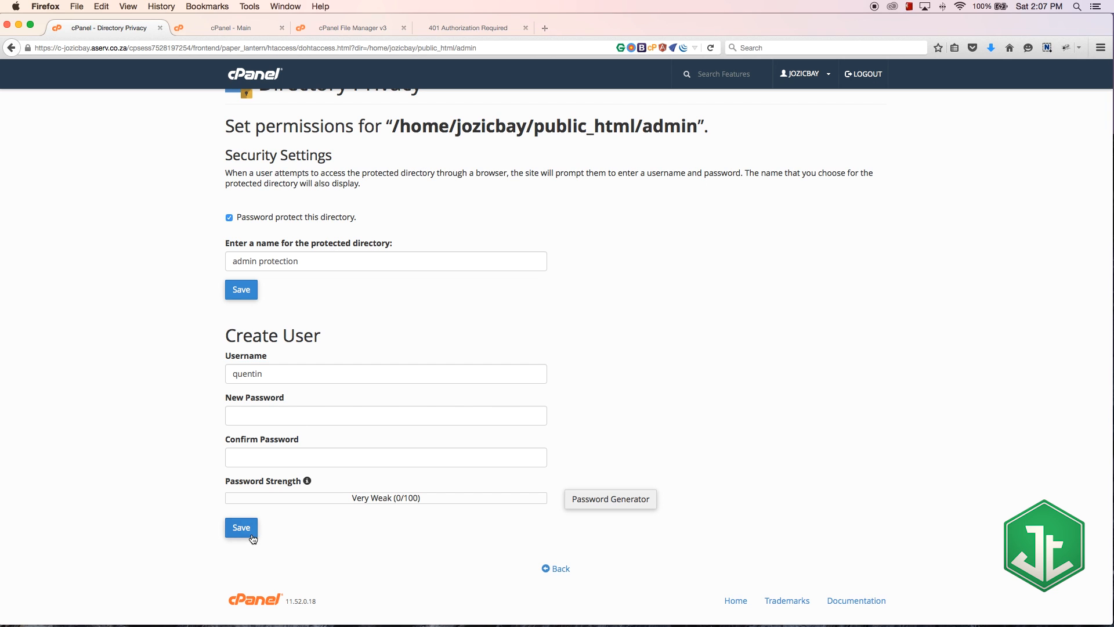
click(610, 499)
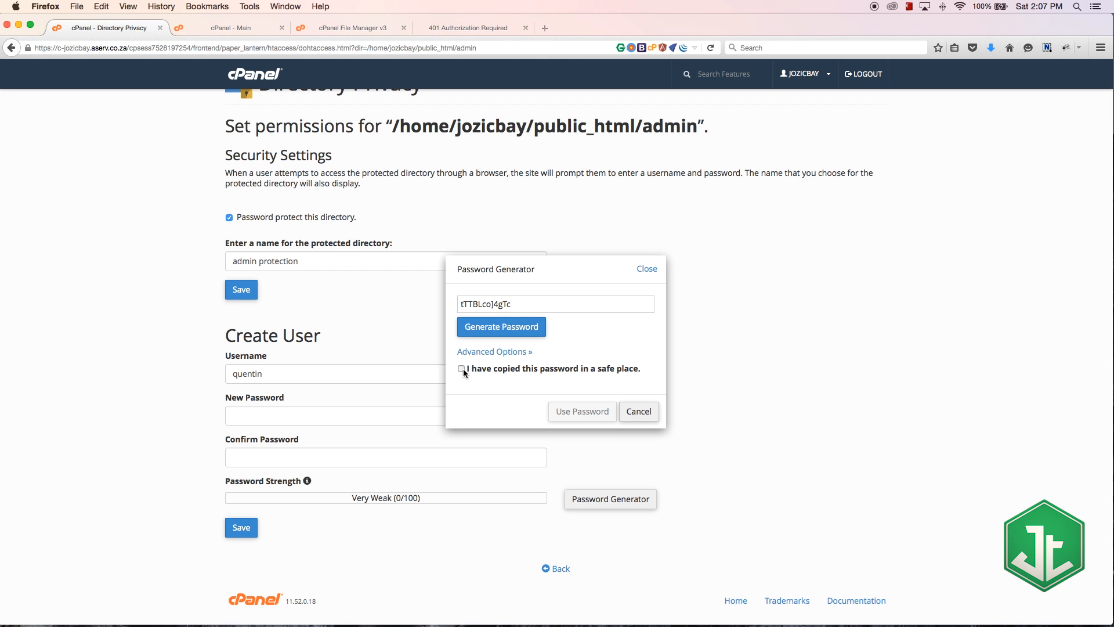
click(461, 368)
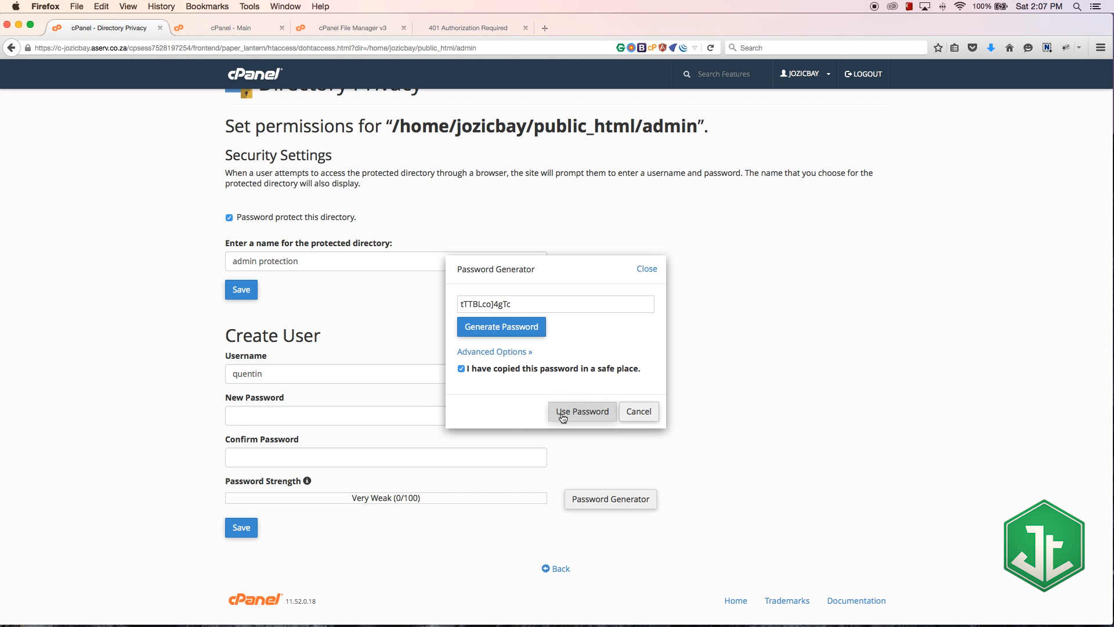
click(581, 411)
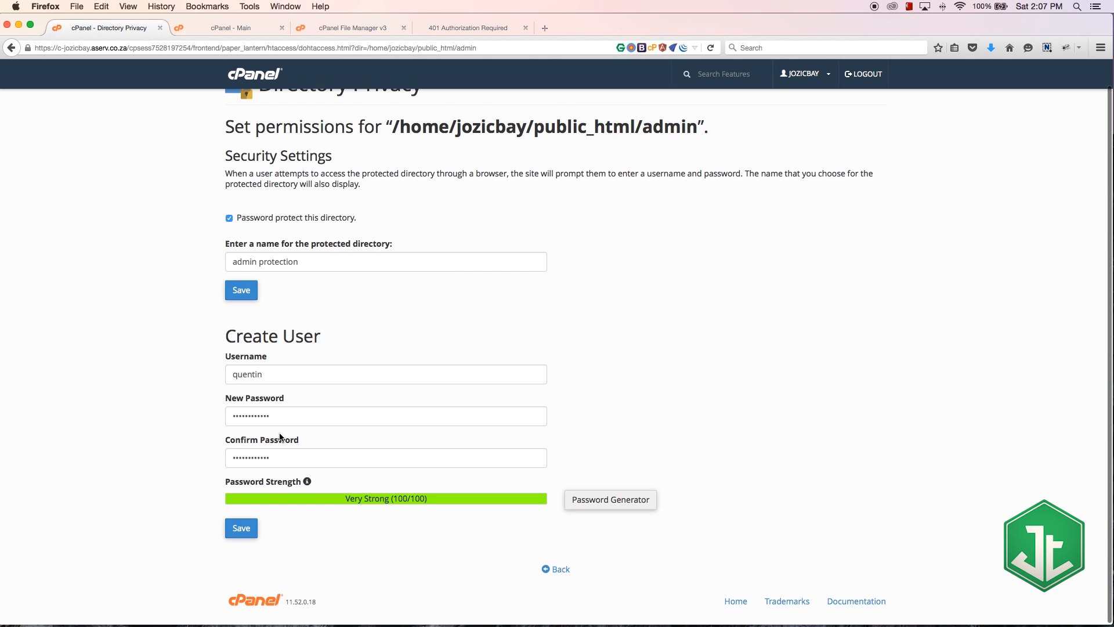
mouse_move(262, 512)
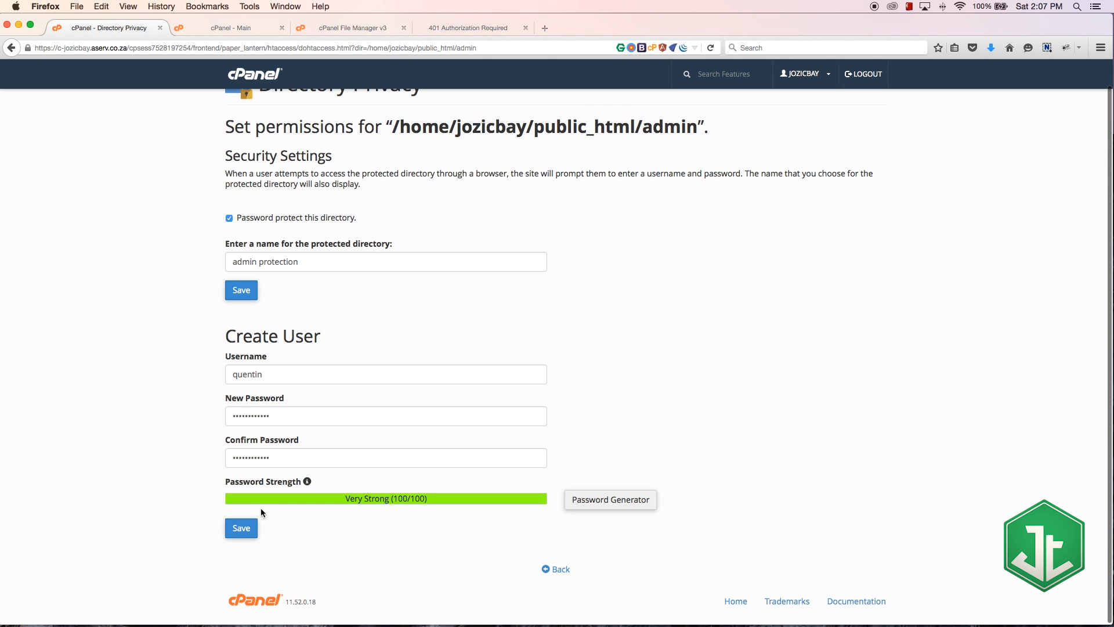
Save the new user quentin and return to the admin directory's privacy settings
click(241, 528)
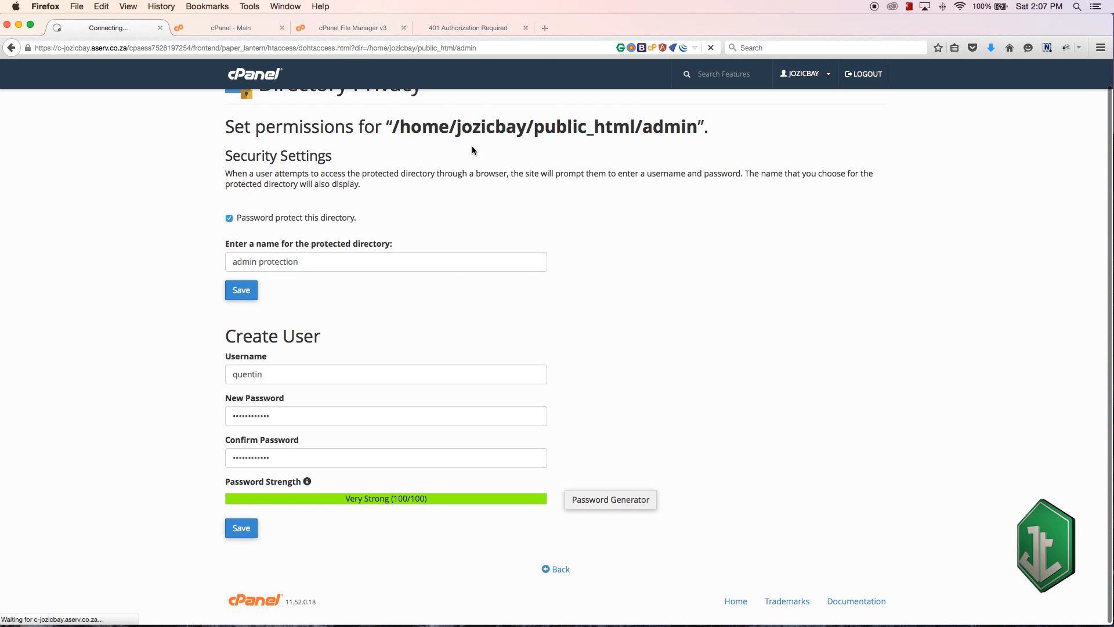
click(240, 528)
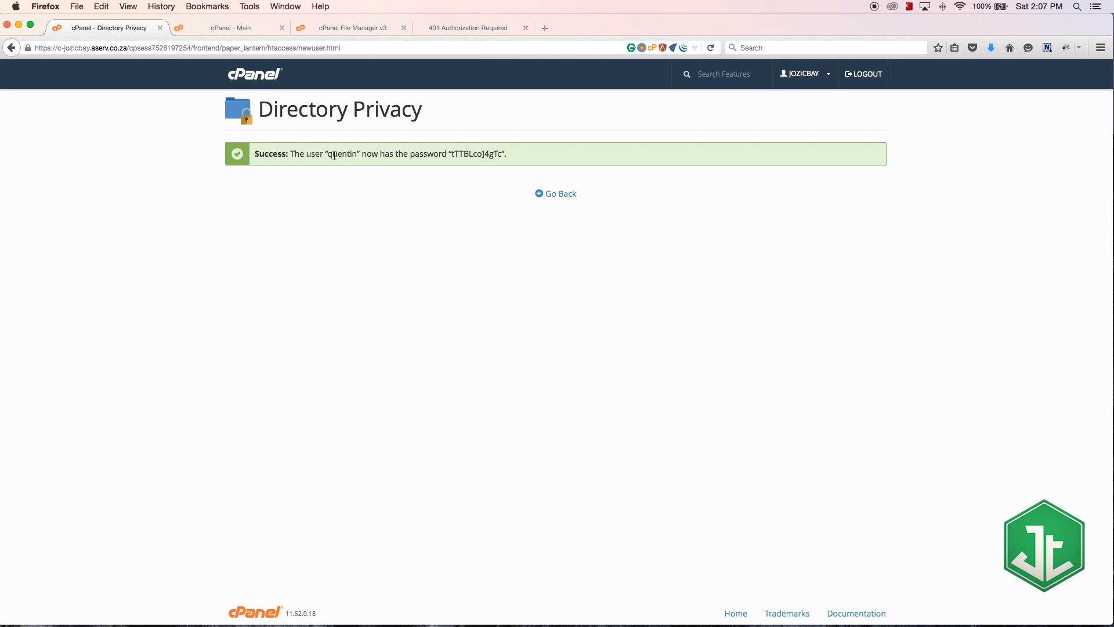
click(554, 194)
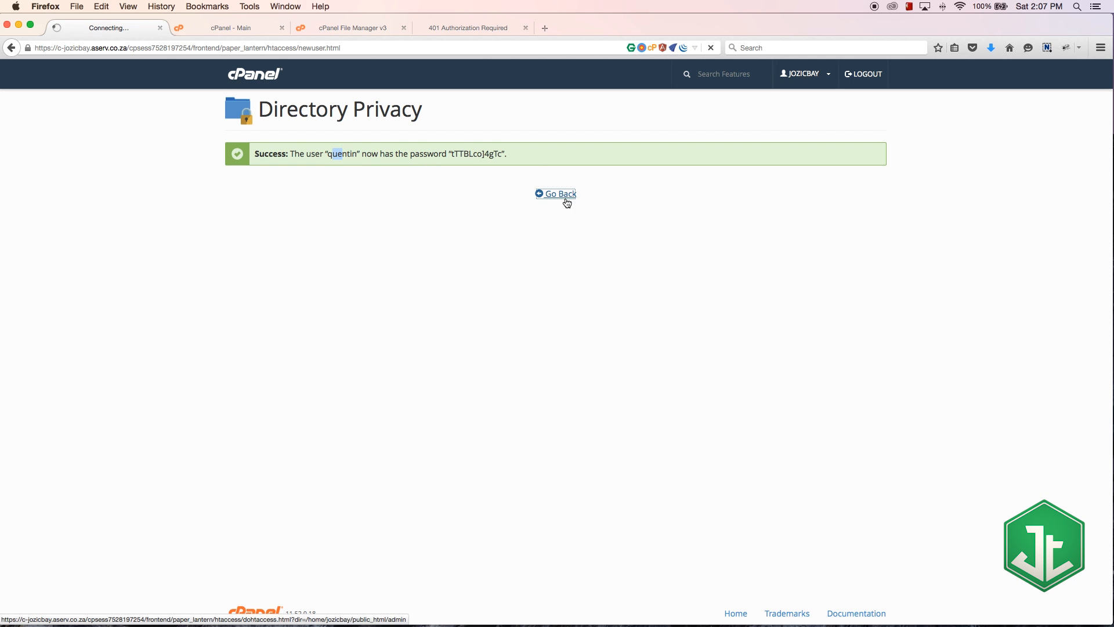
click(556, 194)
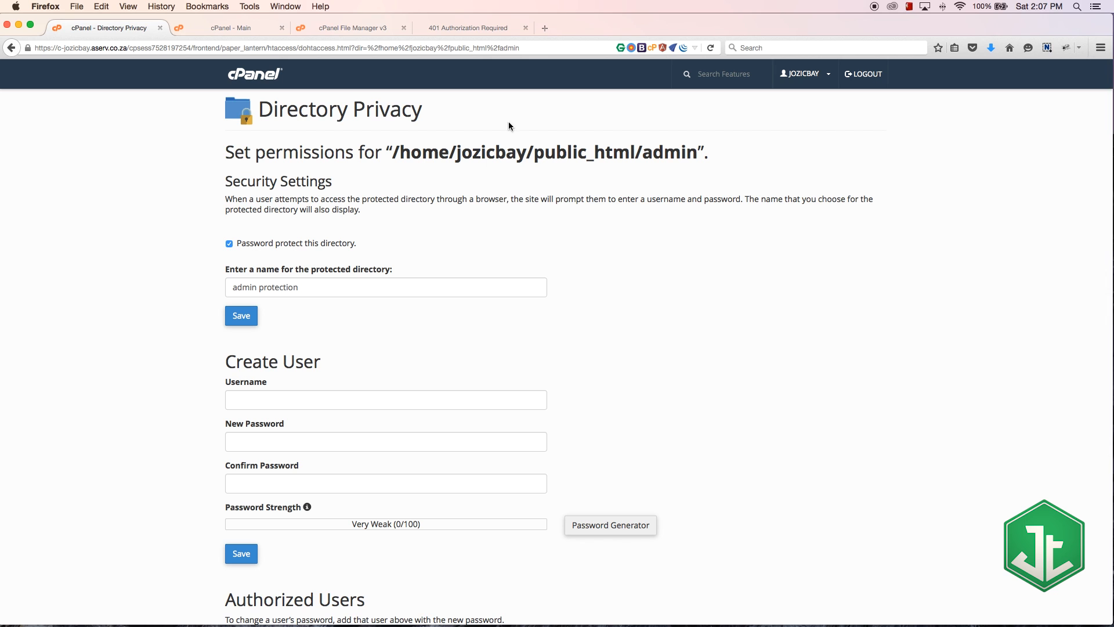
Log in to jozicorp.com/admin as quentin so the Admin page loads, then return to cPanel home
click(466, 28)
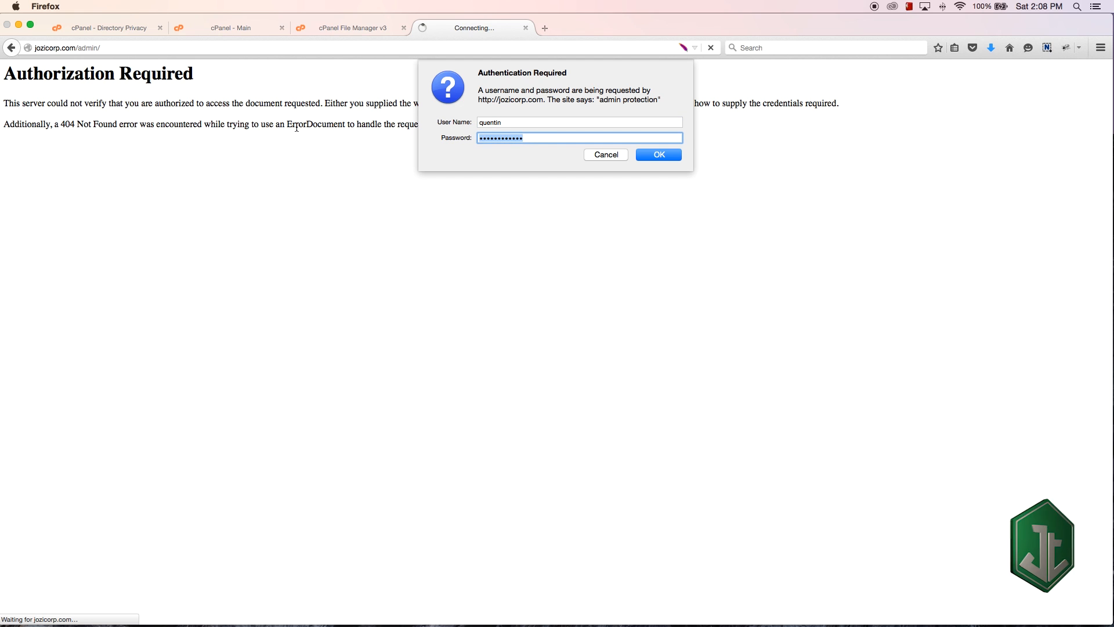
click(657, 155)
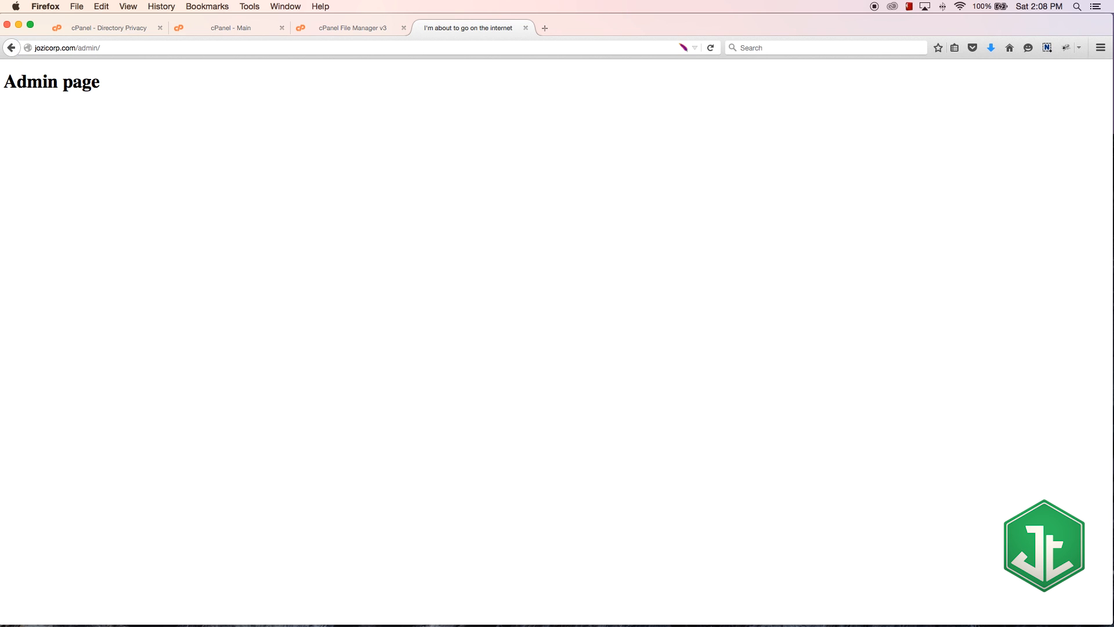
click(234, 28)
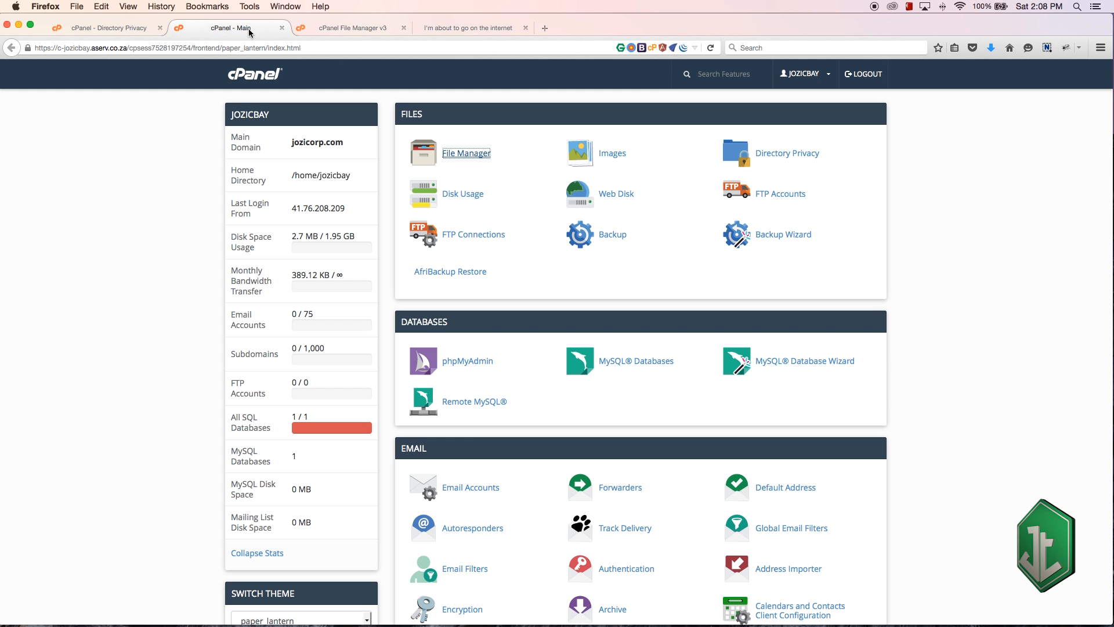
Uncheck password protection for public_html/admin in Directory Privacy and save
click(107, 28)
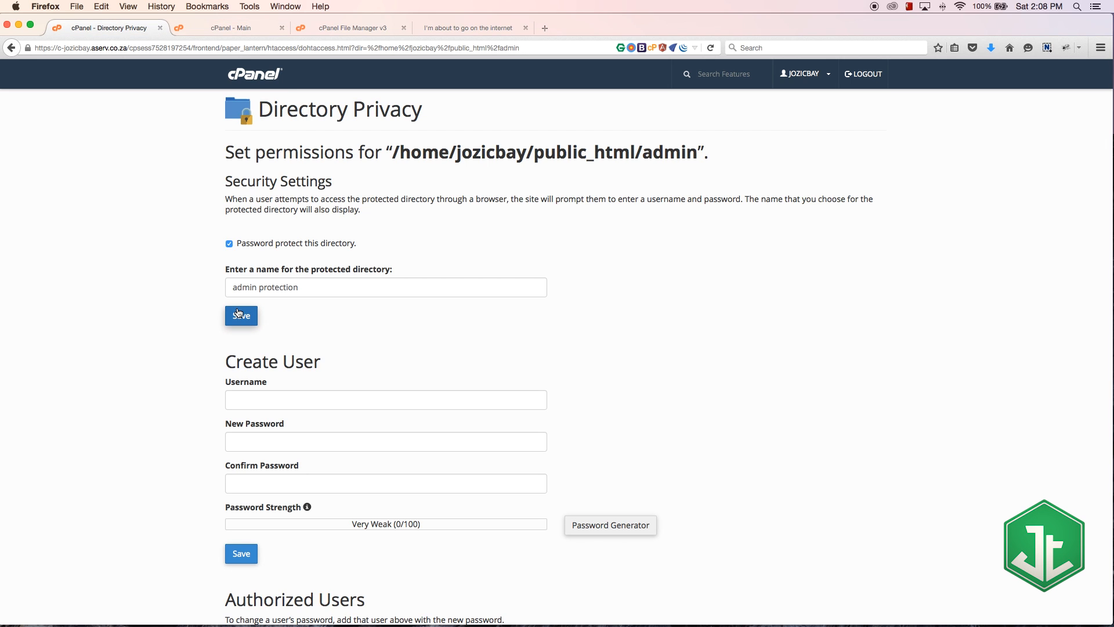
scroll(down, 3)
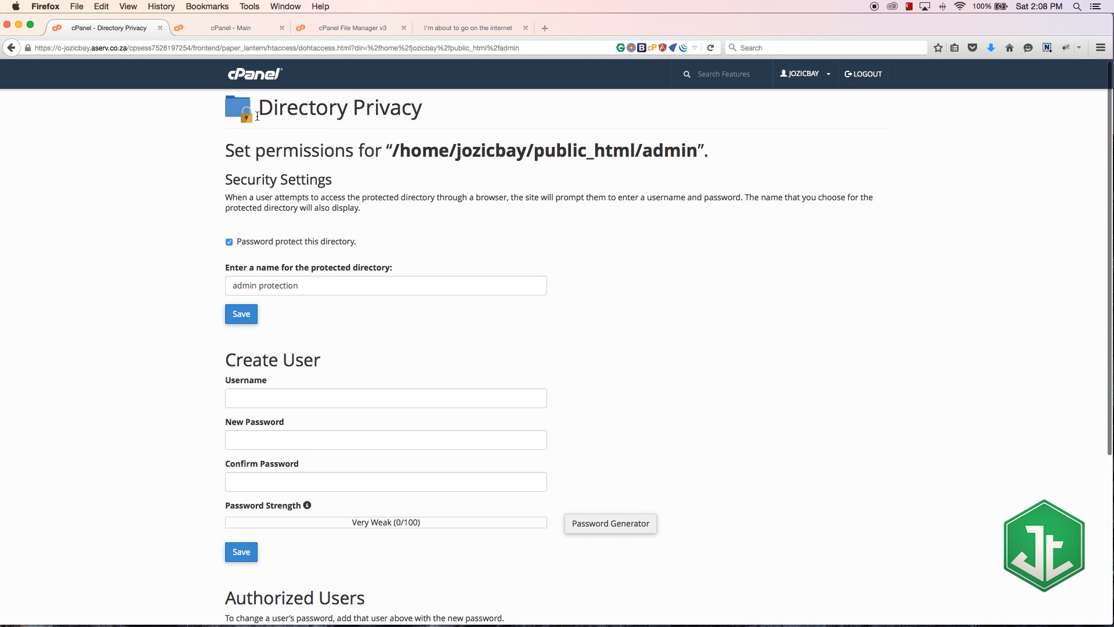
click(228, 242)
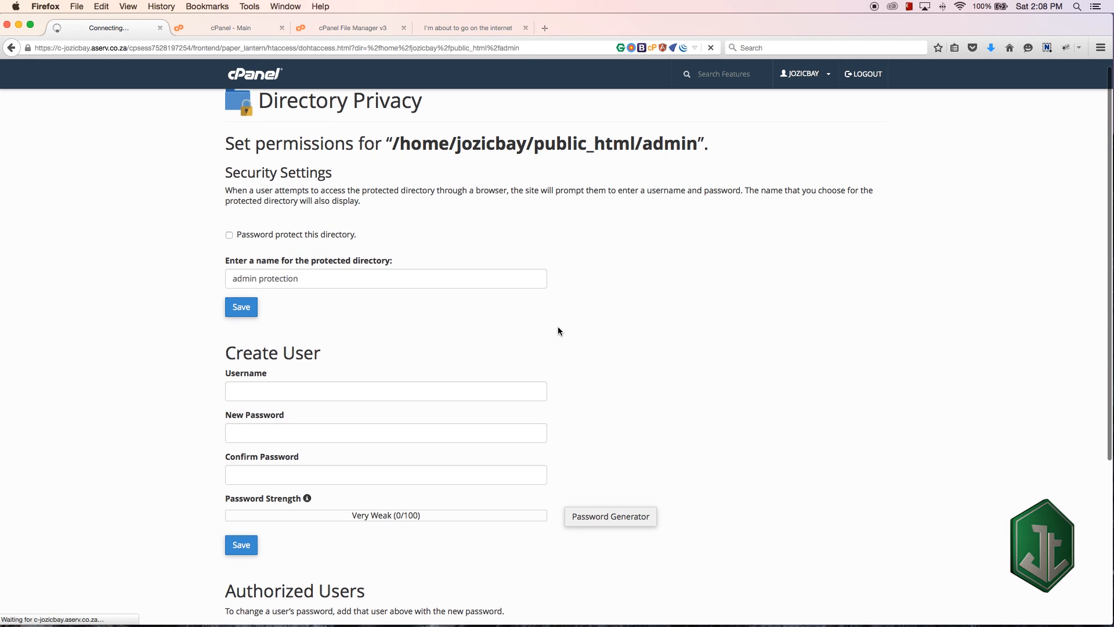
click(240, 307)
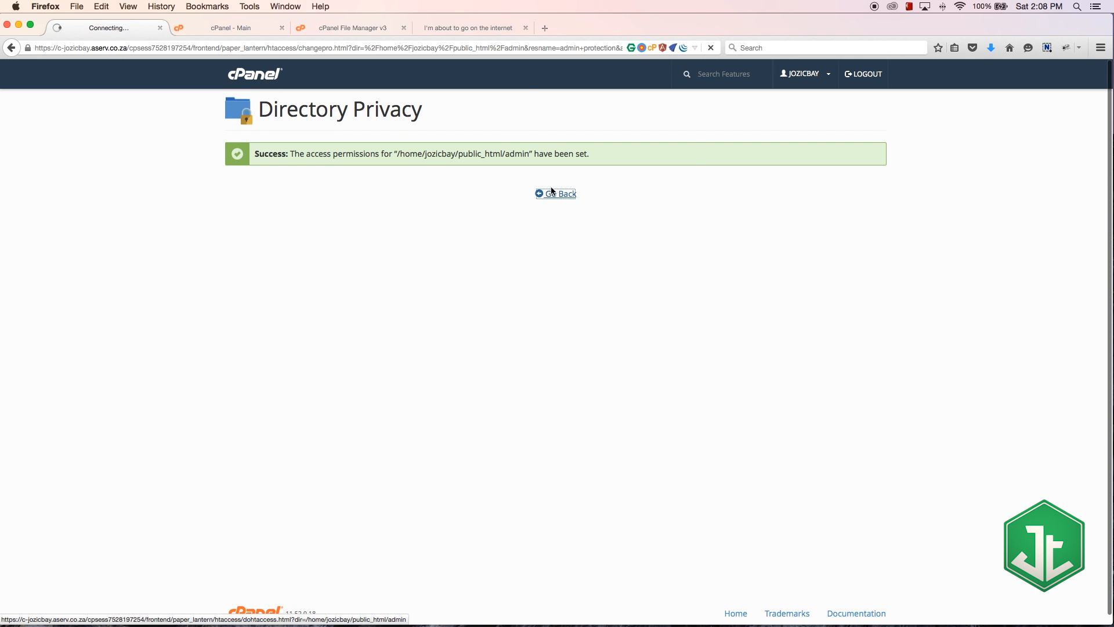
Delete authorized user quentin from public_html/admin so the admin page opens without login
click(559, 194)
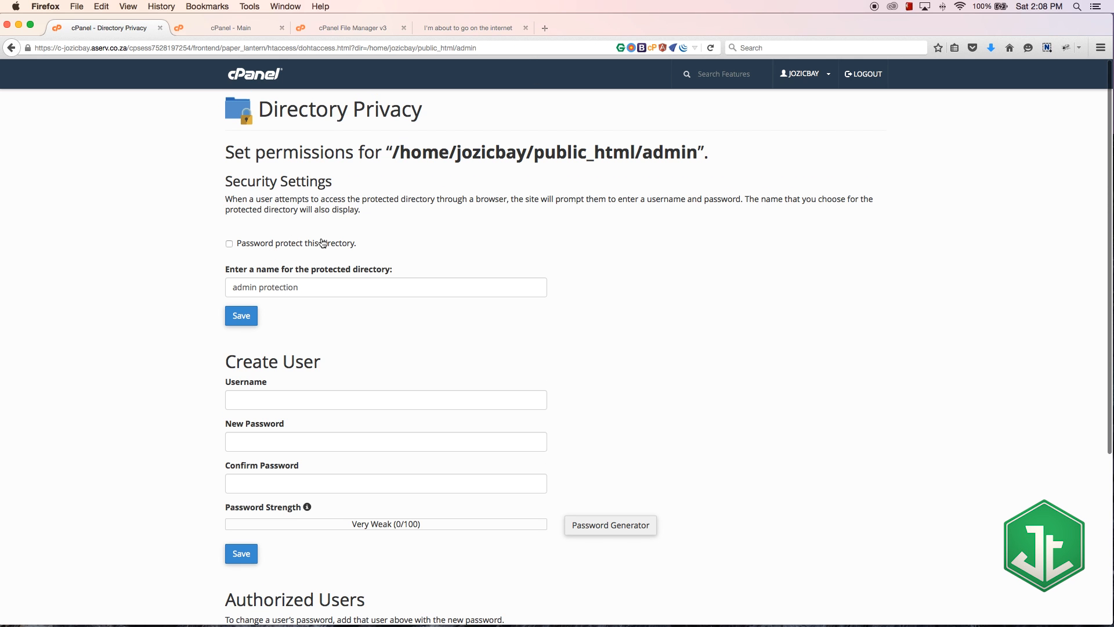
scroll(down, 3)
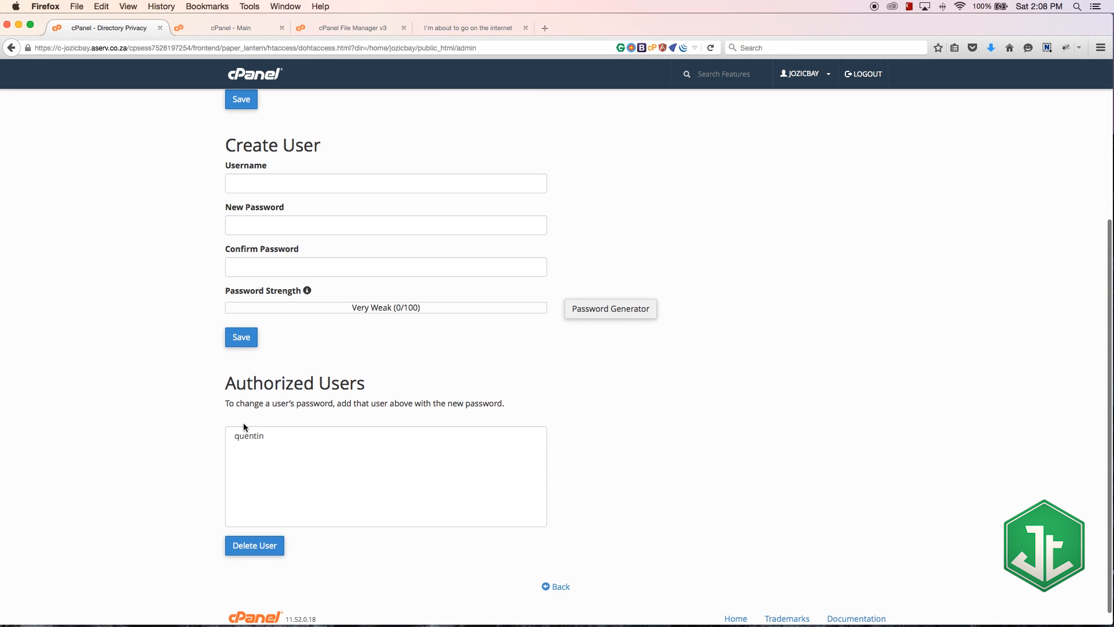
click(254, 545)
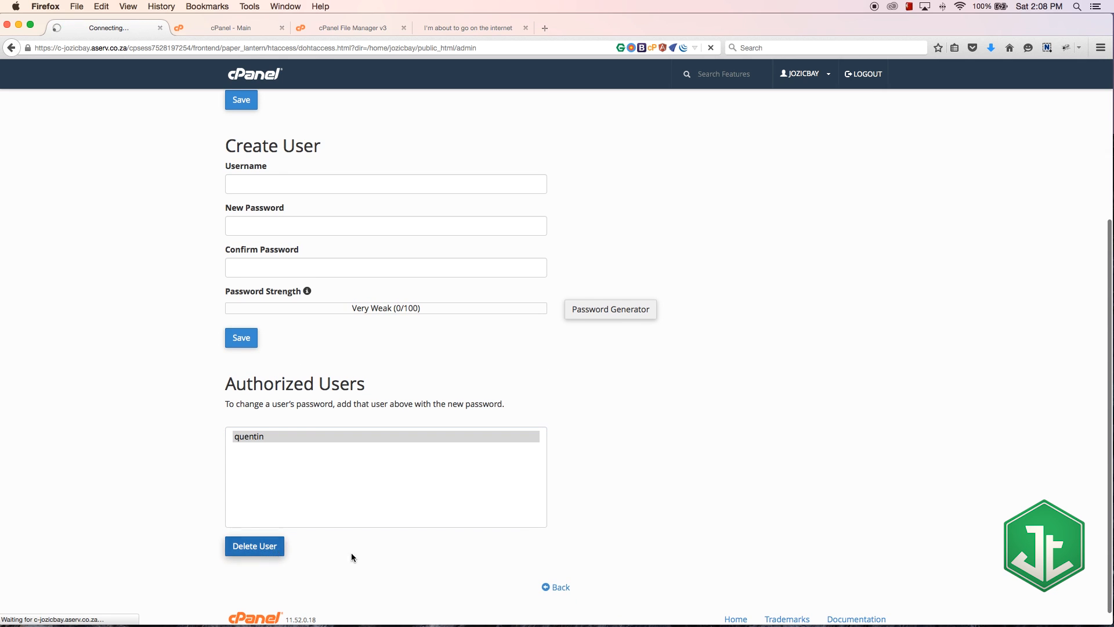
click(254, 545)
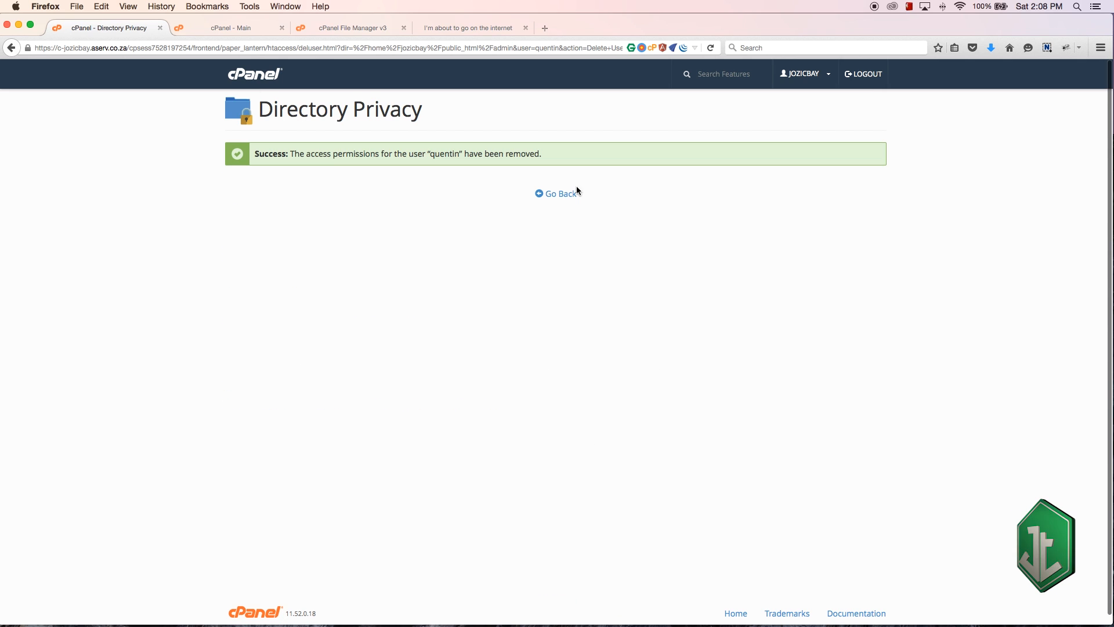
click(558, 194)
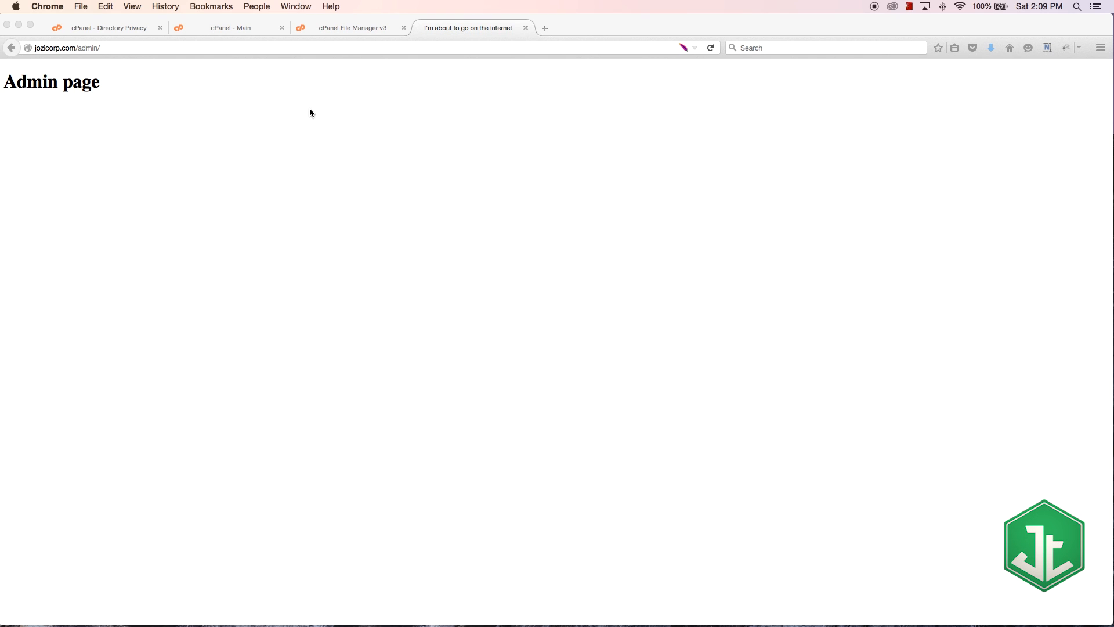
mouse_move(337, 65)
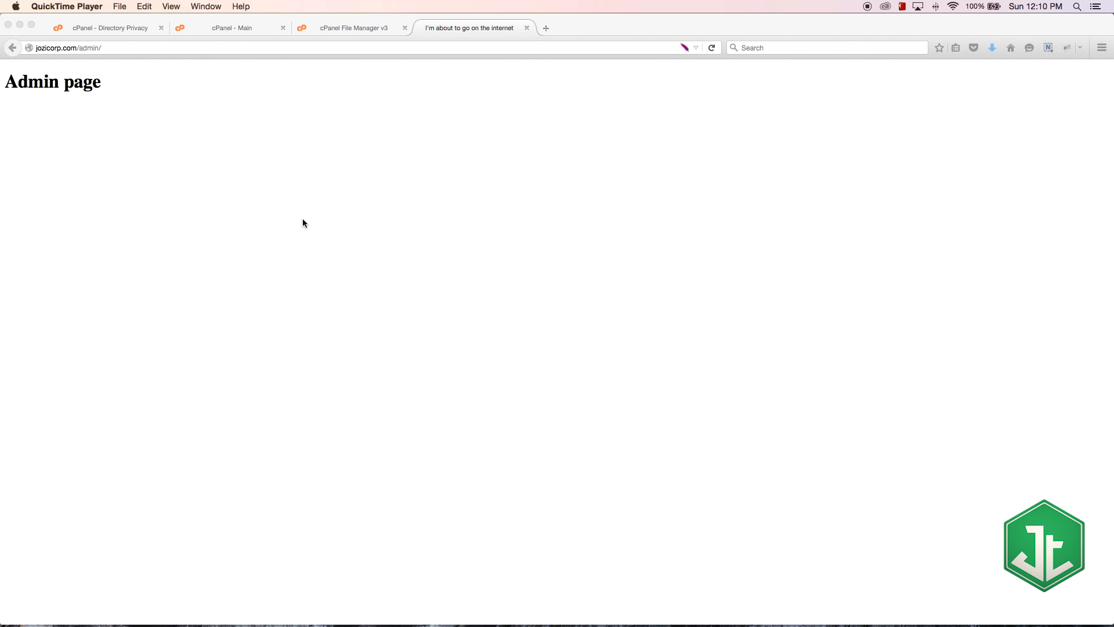
mouse_move(584, 198)
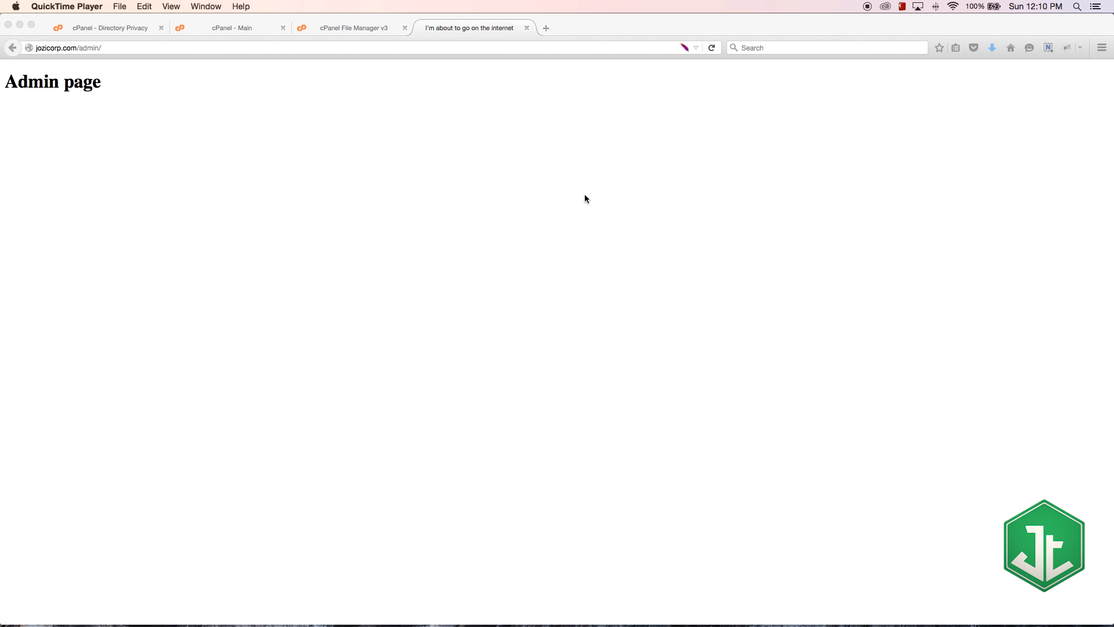
mouse_move(520, 150)
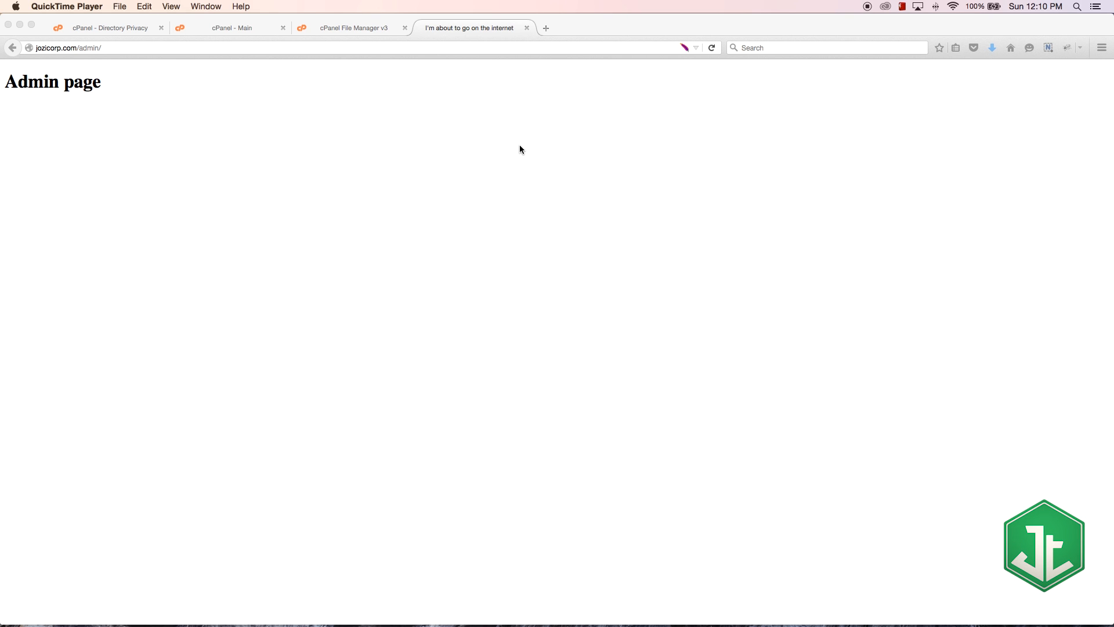
mouse_move(474, 330)
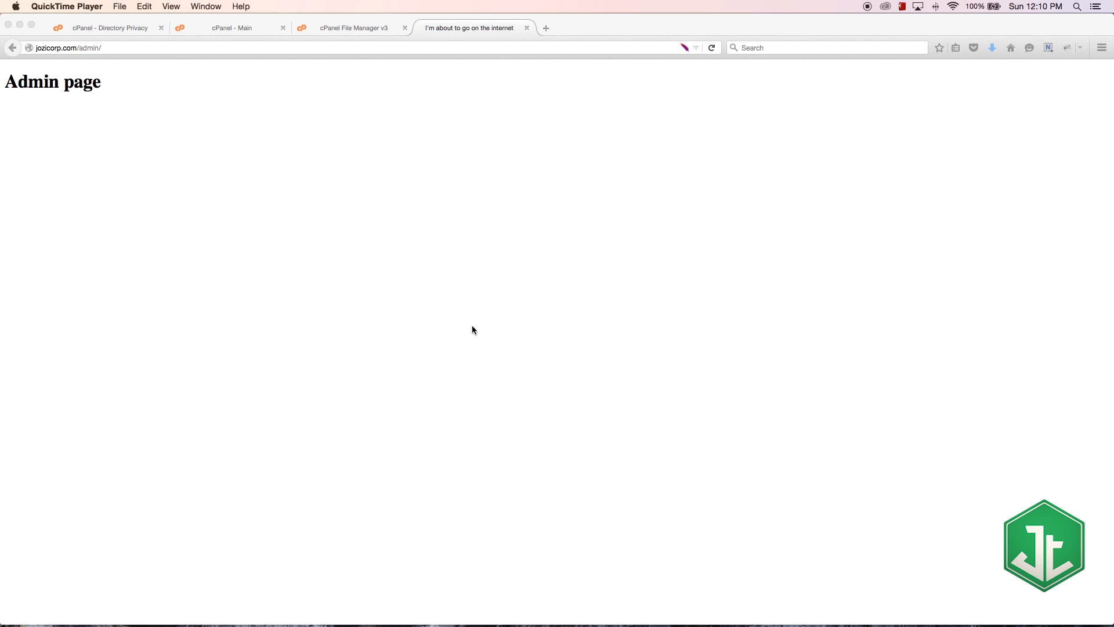
mouse_move(435, 313)
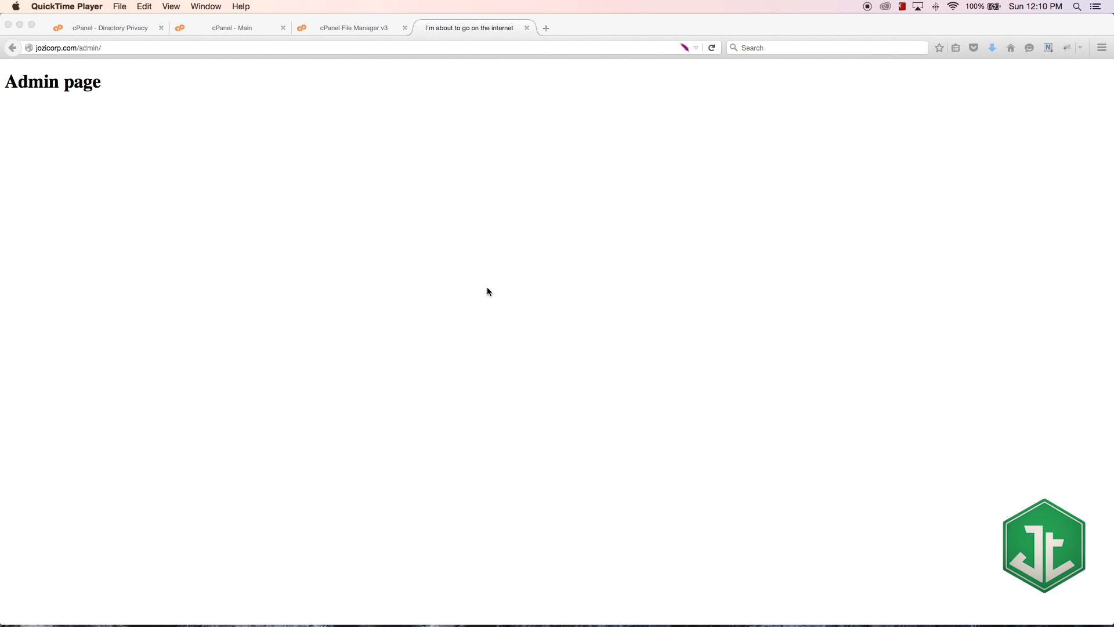
mouse_move(474, 289)
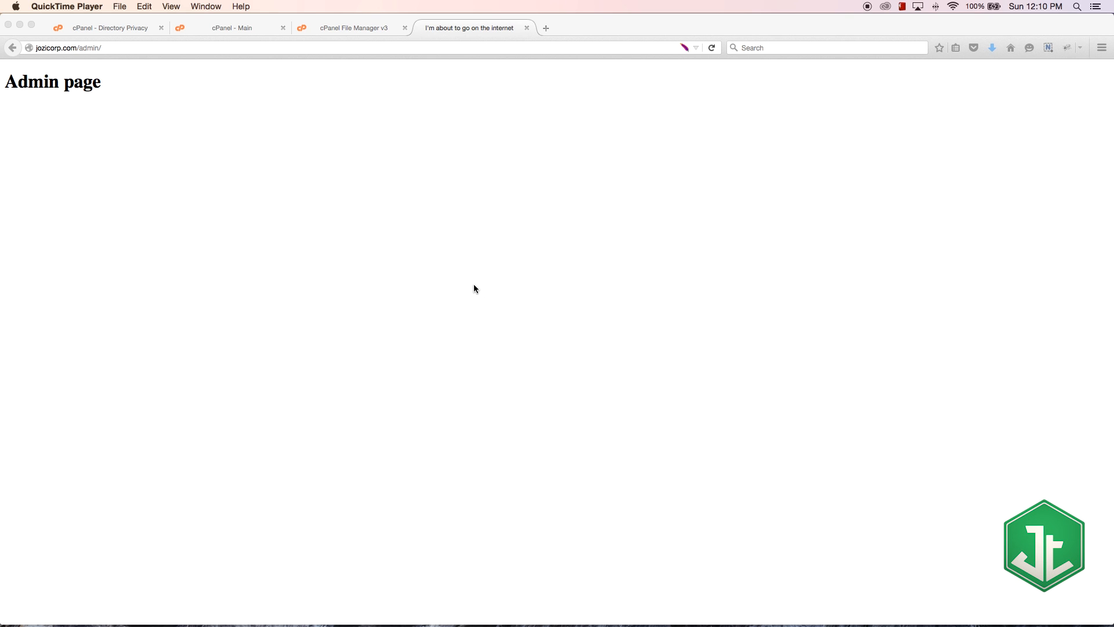
mouse_move(343, 210)
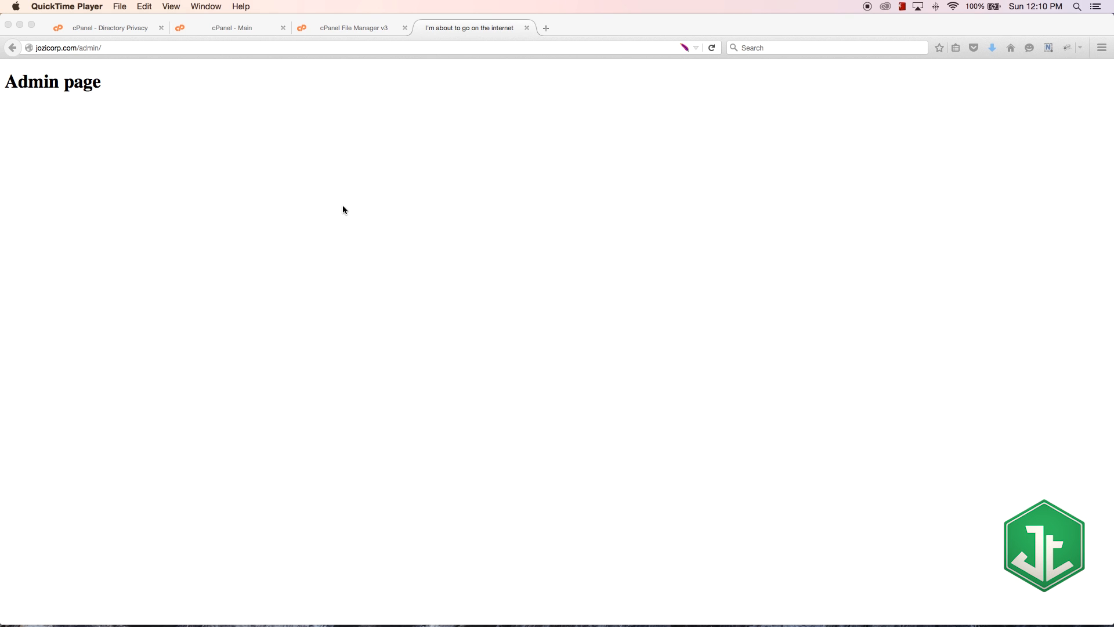
mouse_move(301, 198)
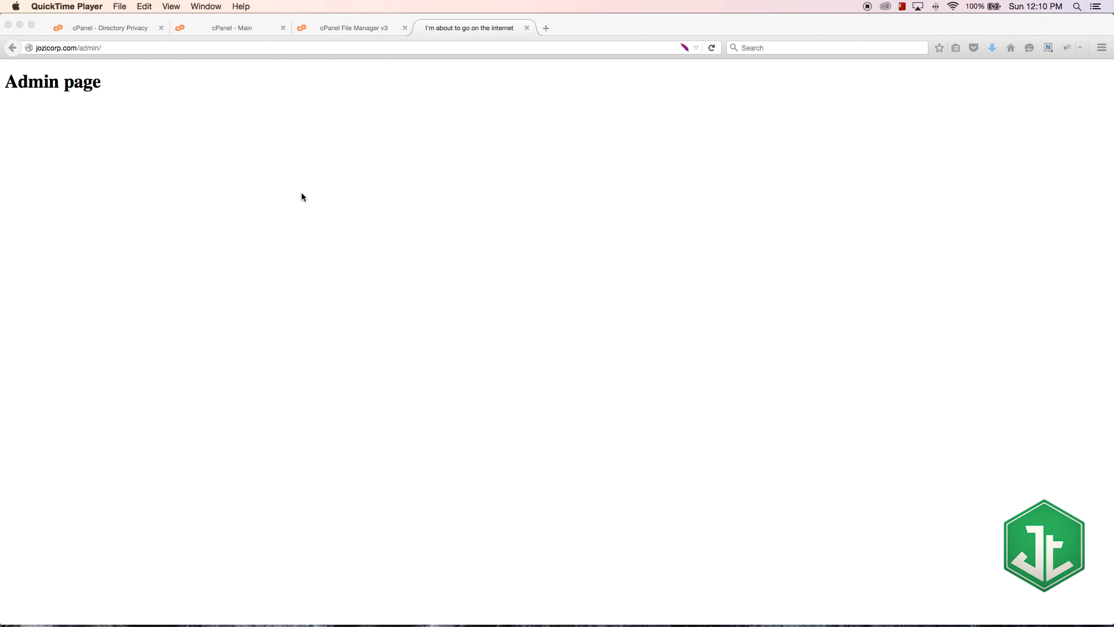